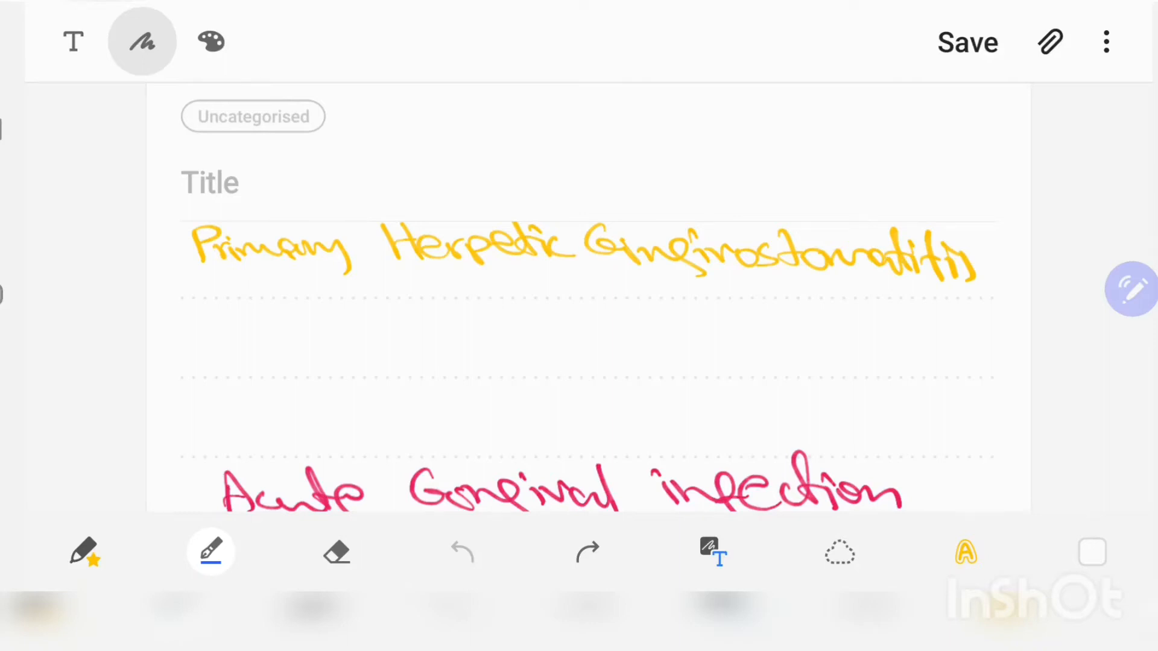
- Write arrowed blue points 'Infection of oral cavity' and 'HSV-1'
{"action": "left_click_drag", "start_coordinate": [222, 347], "coordinate": [241, 332]}
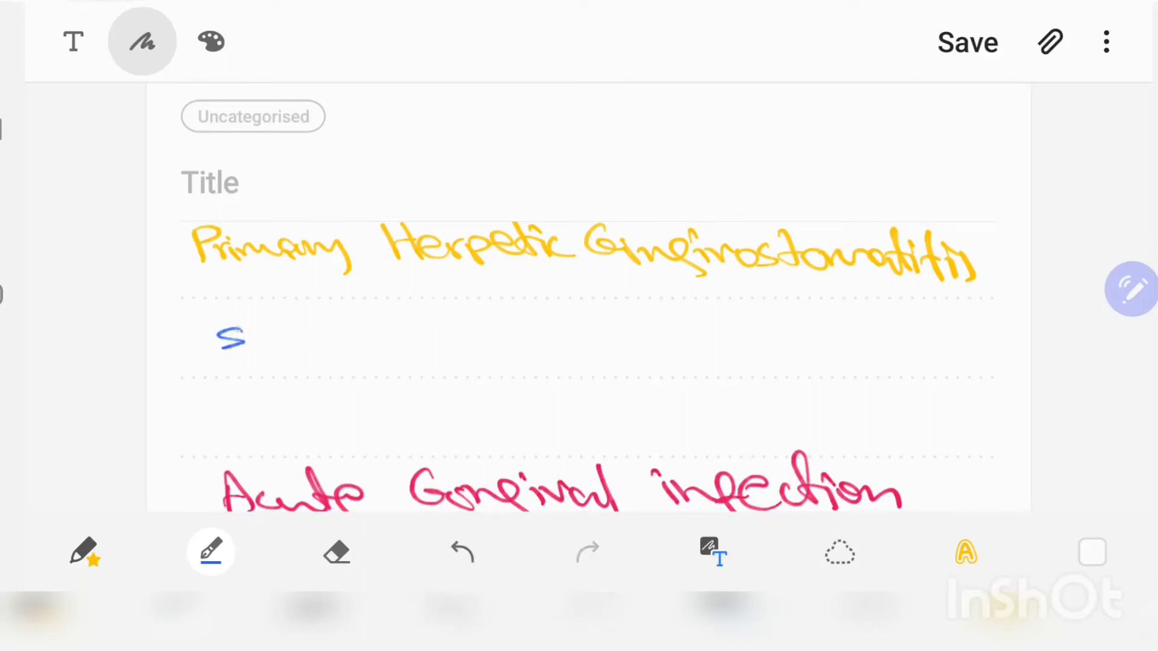
{"action": "left_click_drag", "start_coordinate": [222, 340], "coordinate": [480, 340]}
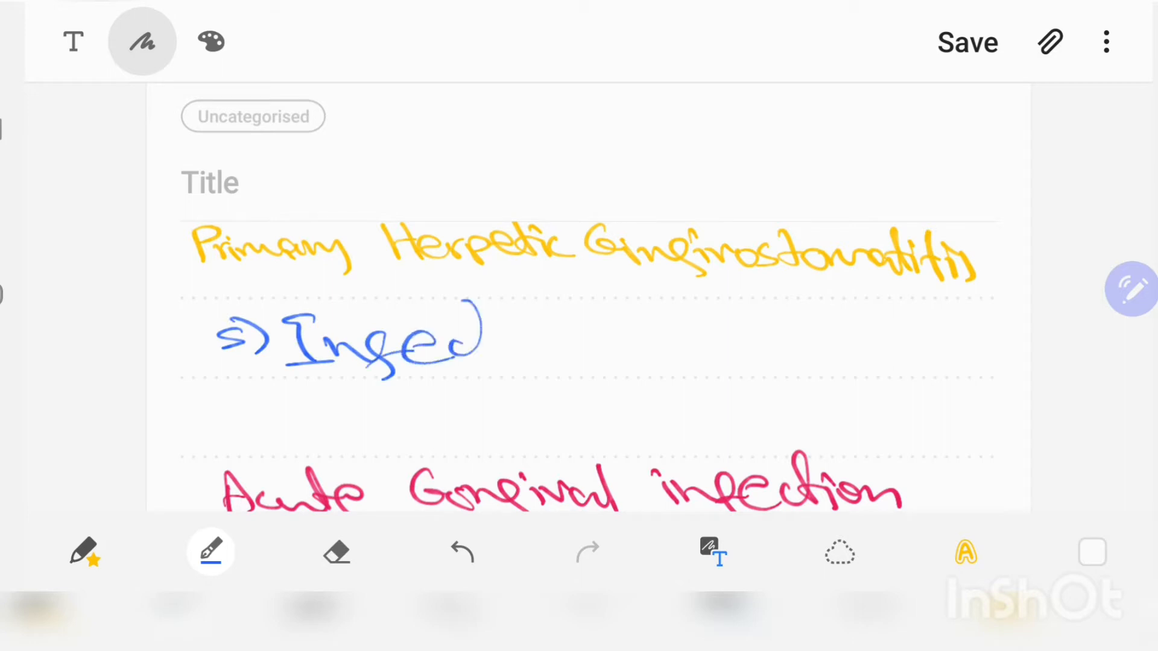
{"action": "left_click_drag", "start_coordinate": [480, 340], "coordinate": [768, 347]}
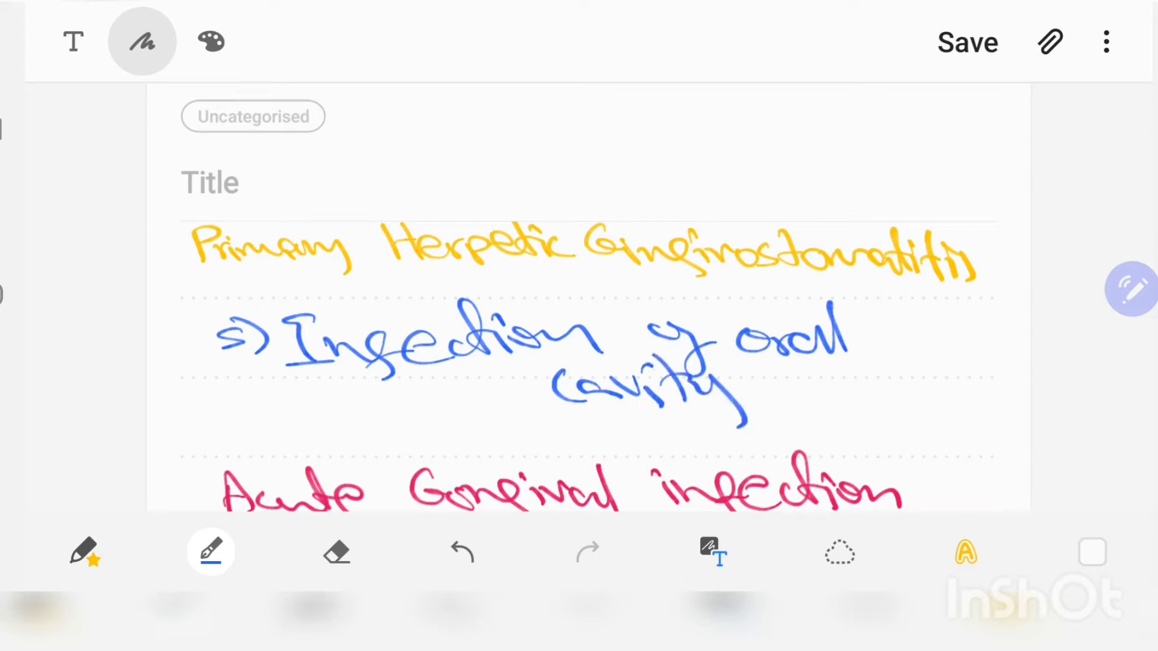
{"action": "left_click_drag", "start_coordinate": [207, 428], "coordinate": [399, 428]}
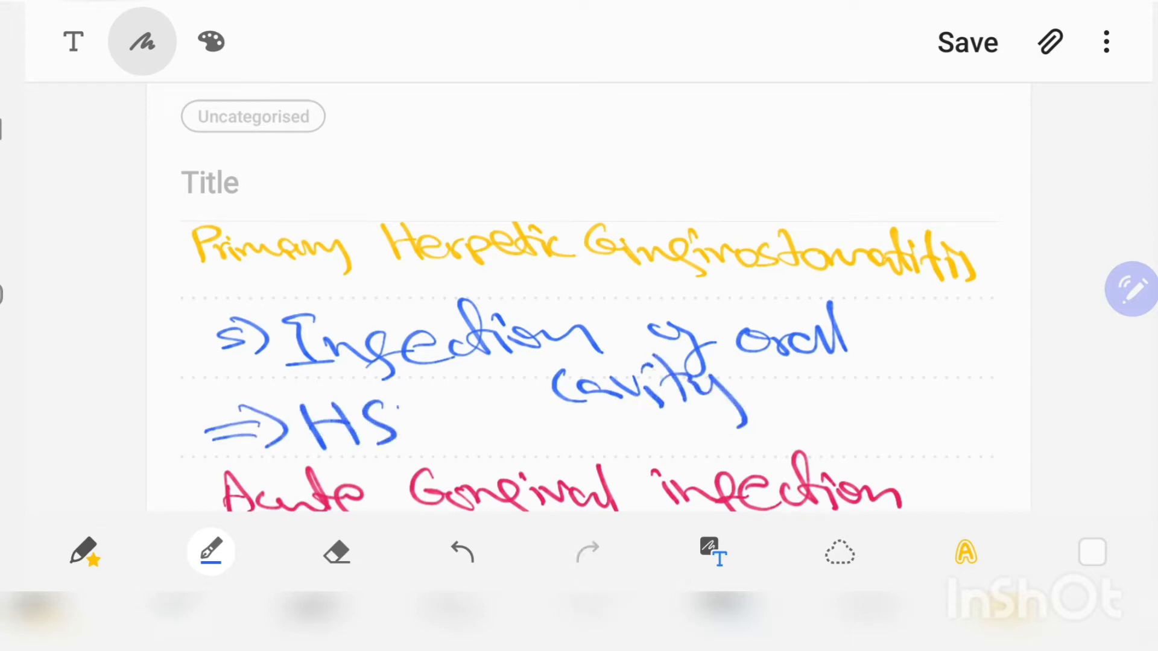
{"action": "left_click_drag", "start_coordinate": [406, 414], "coordinate": [546, 428]}
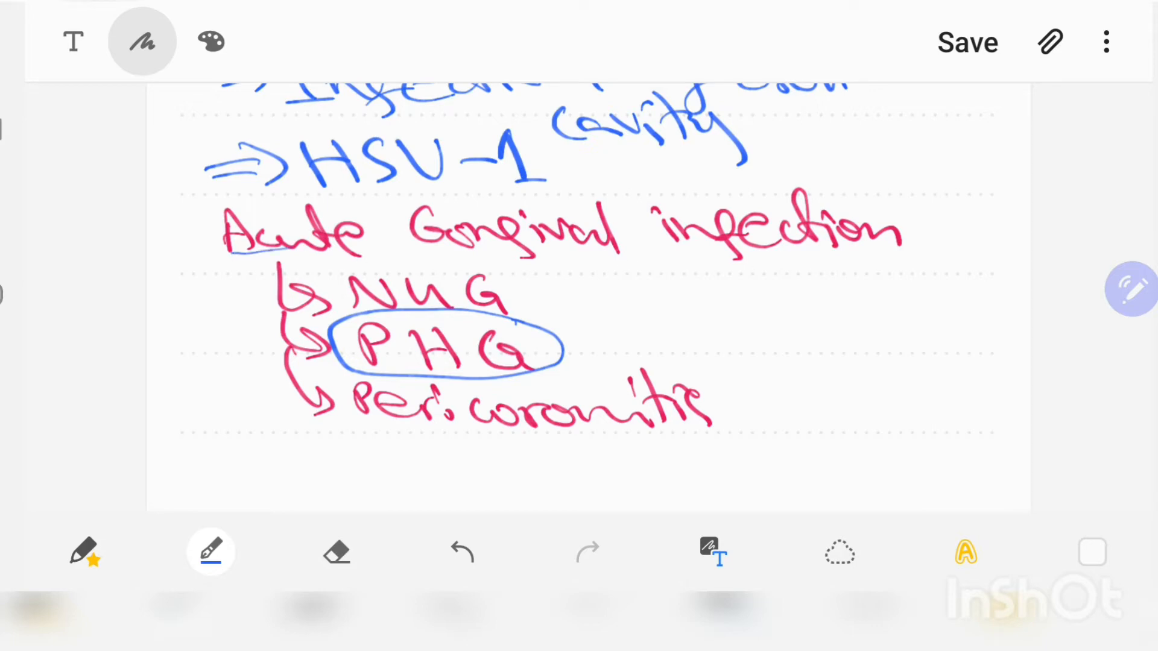
- Underline 'Acute Gingival infection' in blue and draw an arrow out from circled PHG
{"action": "left_click_drag", "start_coordinate": [229, 254], "coordinate": [879, 276]}
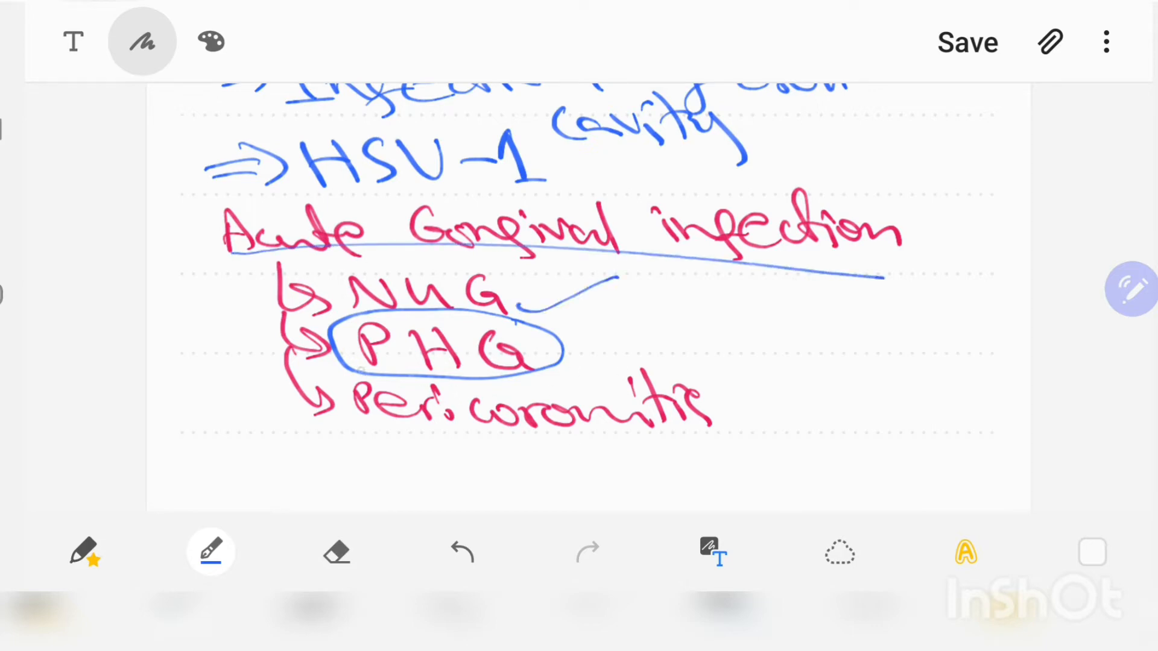
{"action": "left_click_drag", "start_coordinate": [562, 351], "coordinate": [713, 318]}
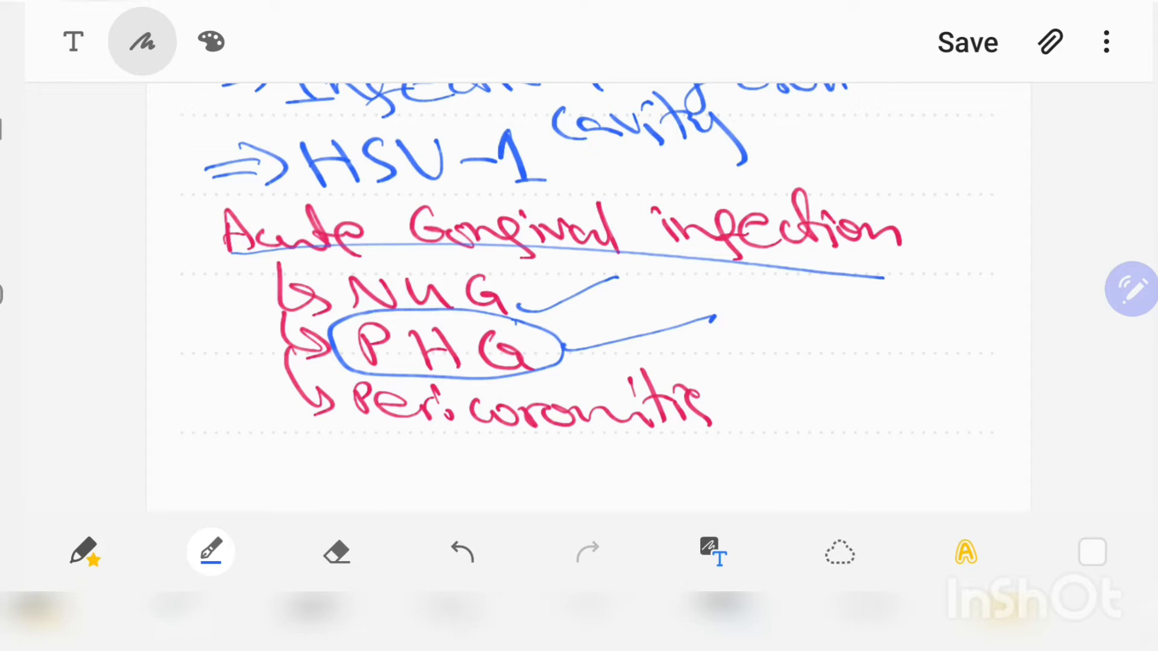
{"action": "scroll", "scroll_direction": "down", "scroll_amount": 3}
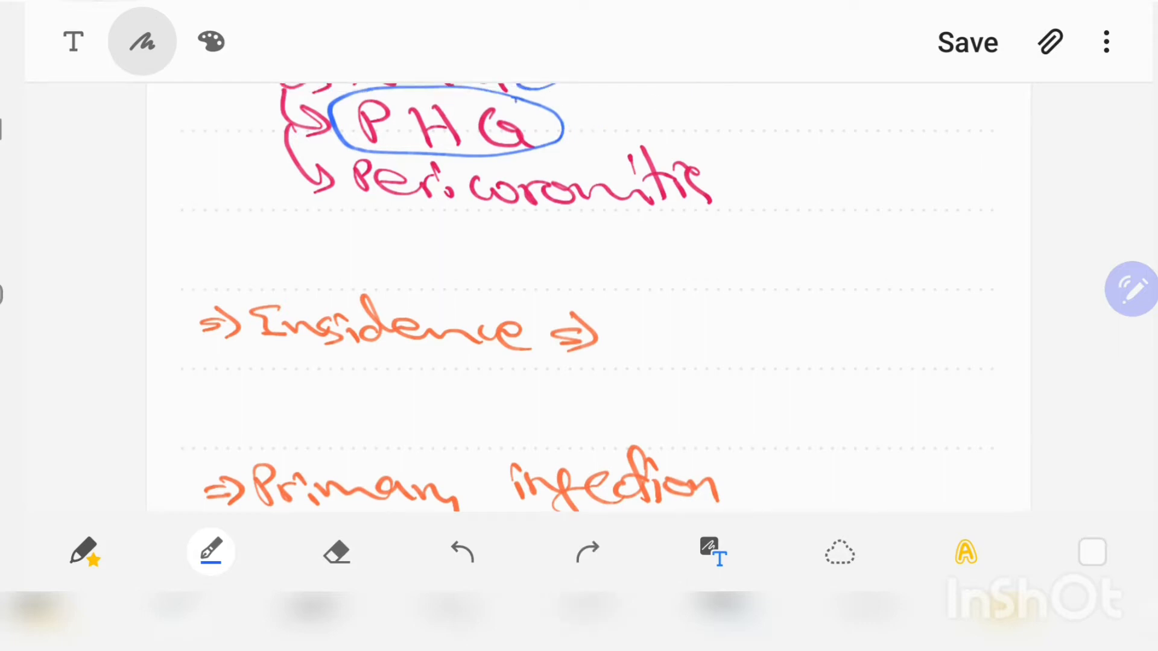
- Write '6 yr old' and 'Male/Female' after Incidence
{"action": "left_click_drag", "start_coordinate": [661, 310], "coordinate": [727, 351]}
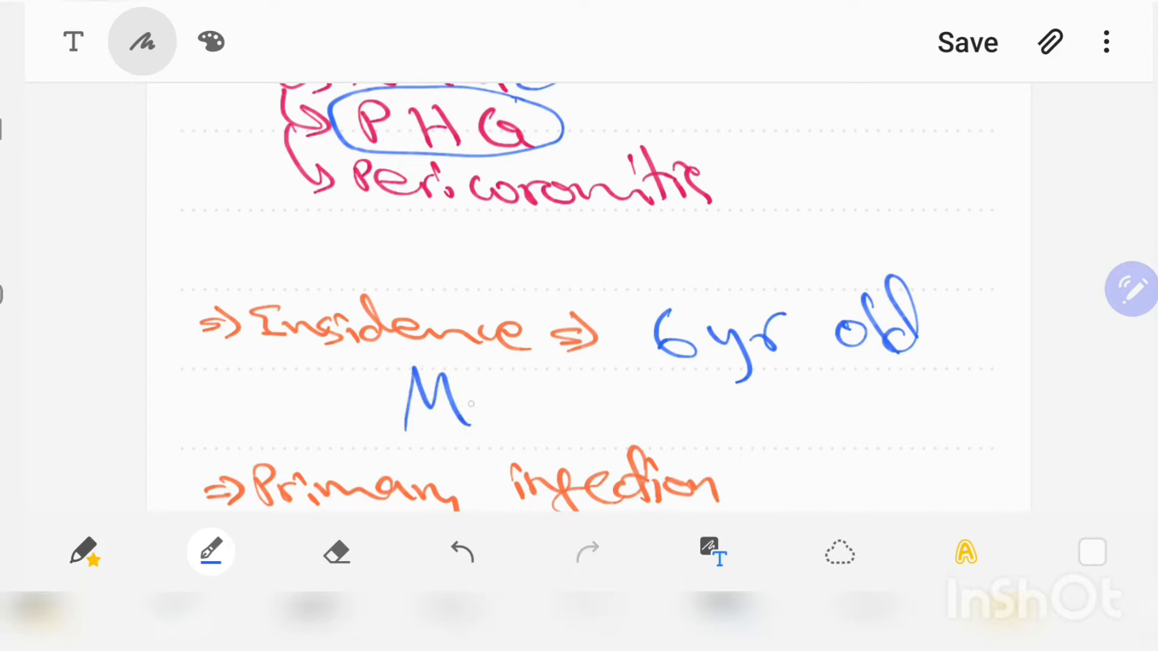
{"action": "left_click_drag", "start_coordinate": [443, 399], "coordinate": [665, 414]}
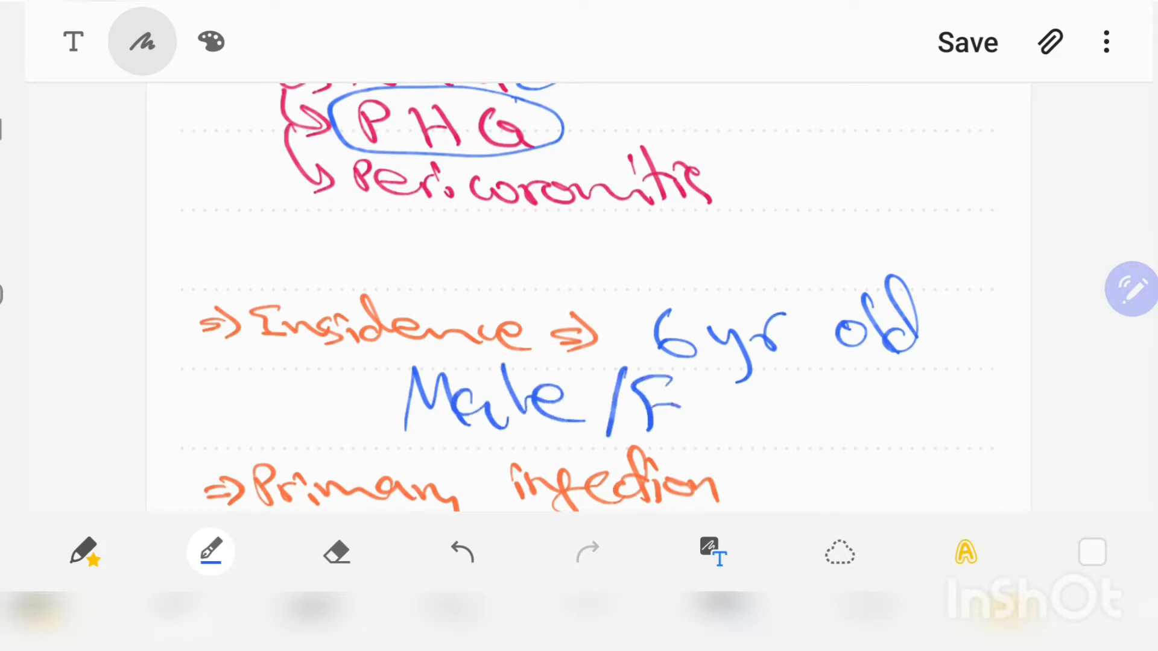
{"action": "left_click_drag", "start_coordinate": [680, 398], "coordinate": [908, 414]}
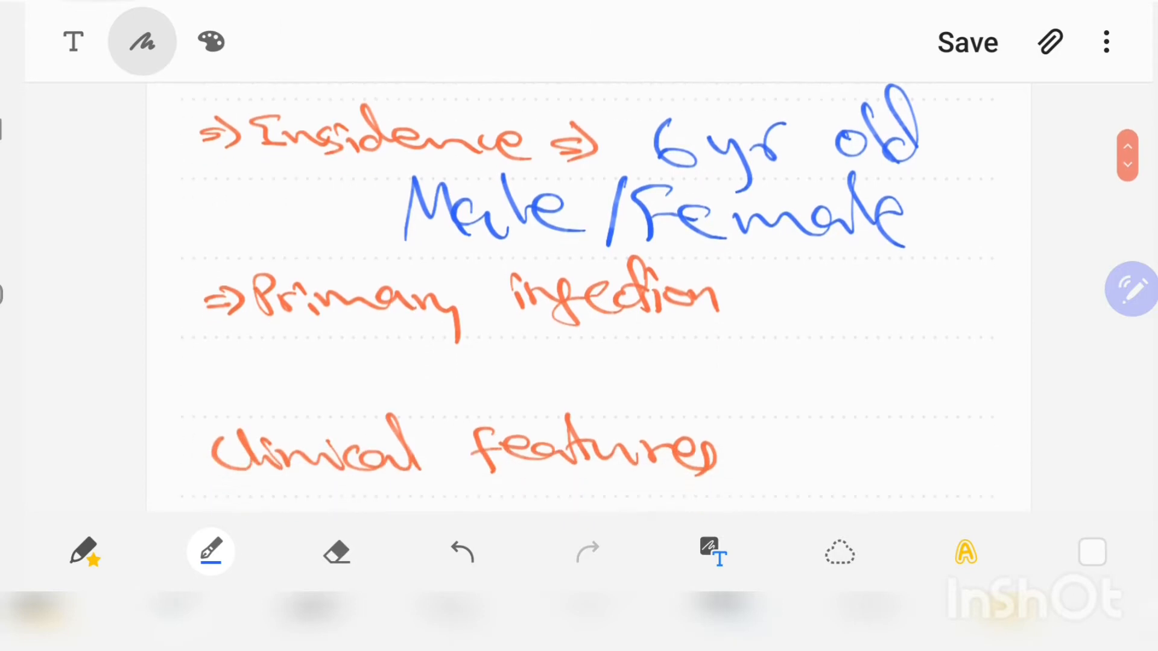
- Write the blue asymptomatic note under Primary infection
{"action": "left_click_drag", "start_coordinate": [473, 362], "coordinate": [620, 384]}
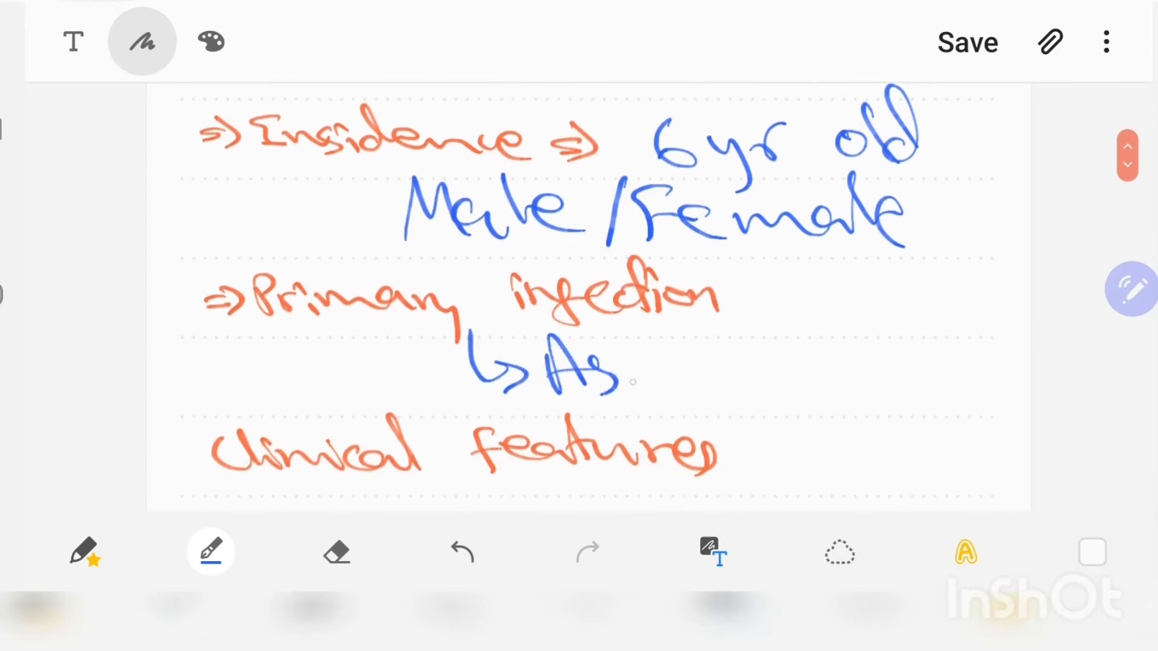
{"action": "left_click_drag", "start_coordinate": [635, 377], "coordinate": [797, 369]}
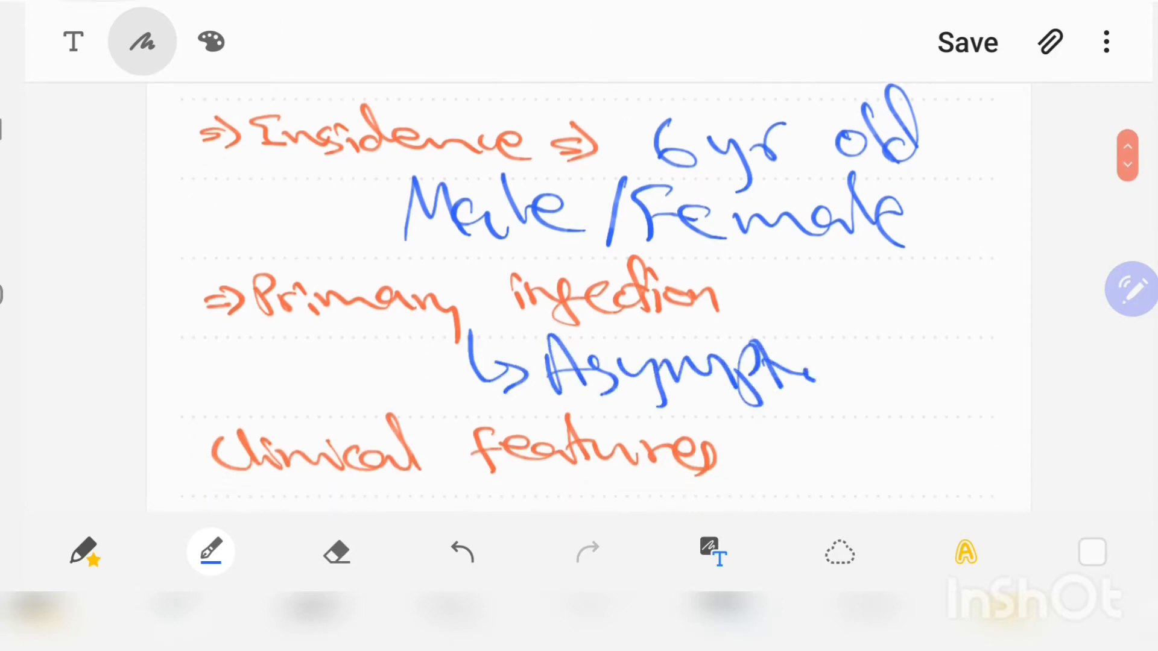
{"action": "left_click_drag", "start_coordinate": [798, 377], "coordinate": [974, 377]}
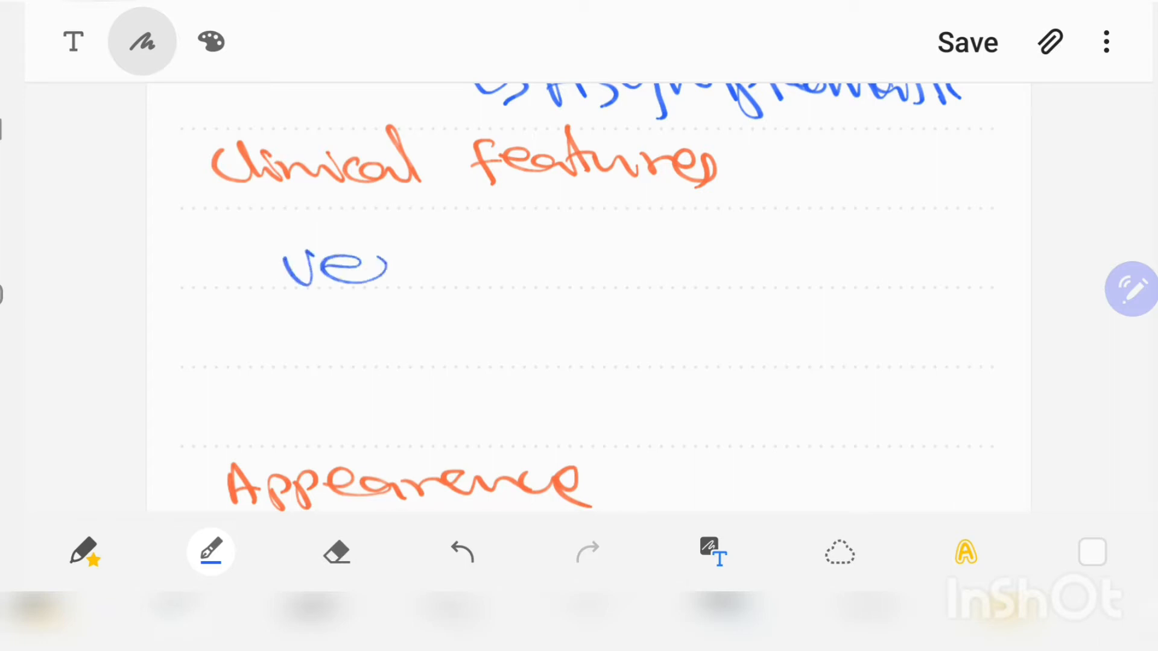
- Handwrite 'vesicles' and further detail in blue beneath Clinical features
{"action": "left_click_drag", "start_coordinate": [392, 266], "coordinate": [546, 266]}
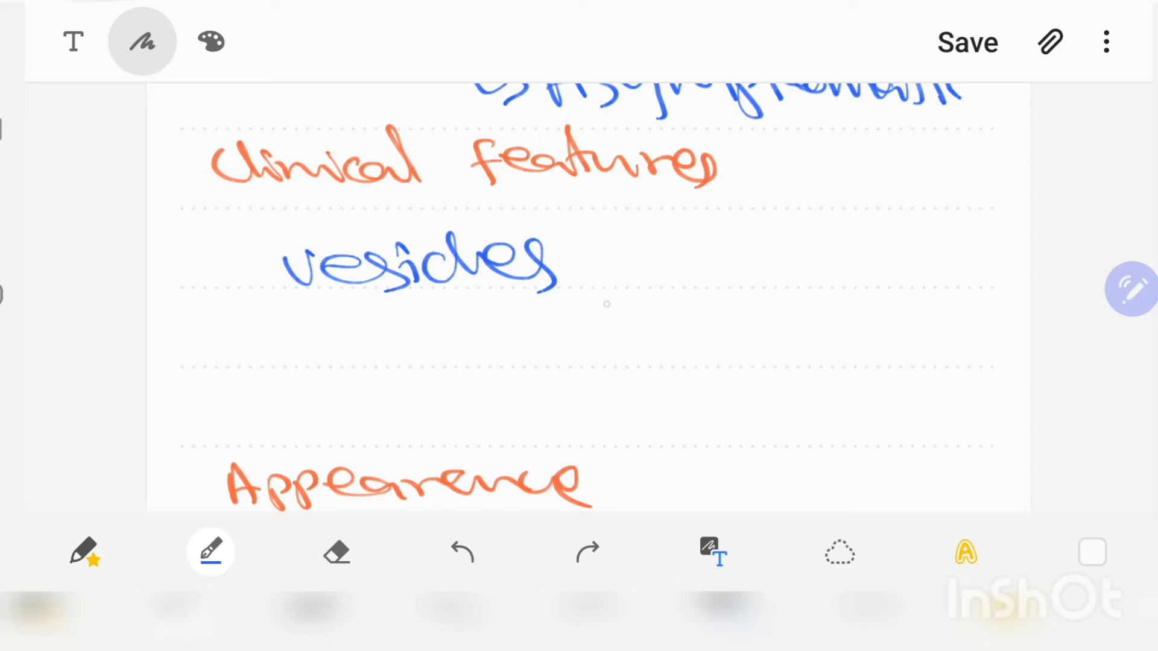
{"action": "left_click_drag", "start_coordinate": [584, 273], "coordinate": [776, 262]}
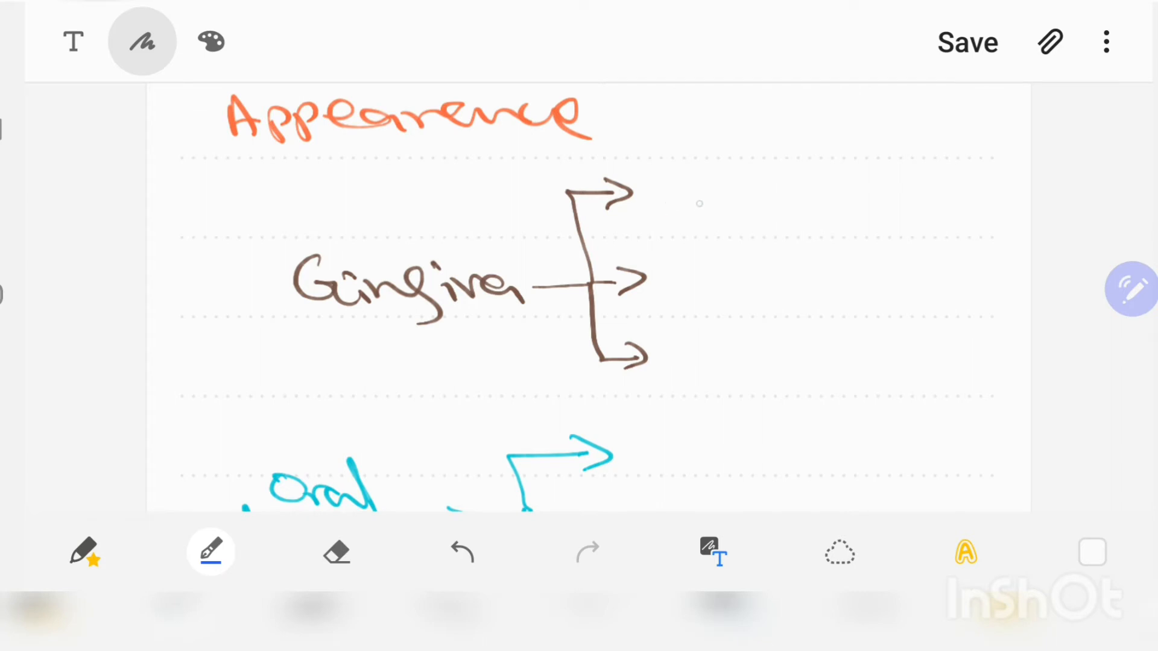
- Write blue descriptions including Shiny on the Gingiva branches, and 'edema' plus gingival bleeding under Oral Mucosa
{"action": "left_click_drag", "start_coordinate": [672, 170], "coordinate": [813, 215]}
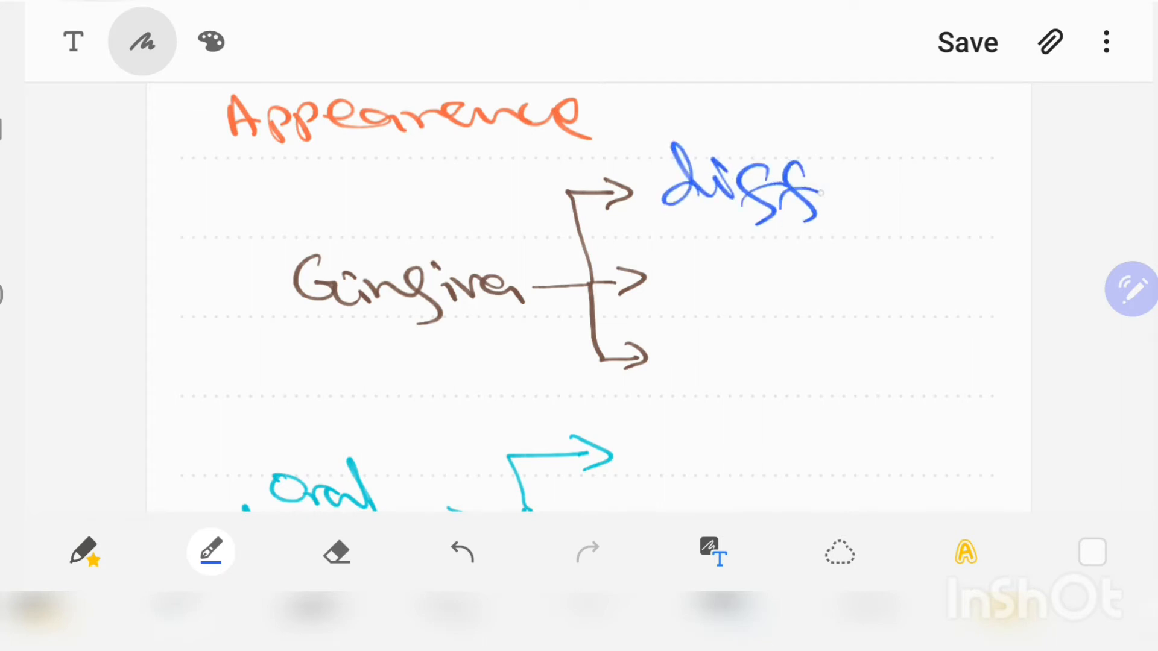
{"action": "left_click_drag", "start_coordinate": [812, 191], "coordinate": [916, 199]}
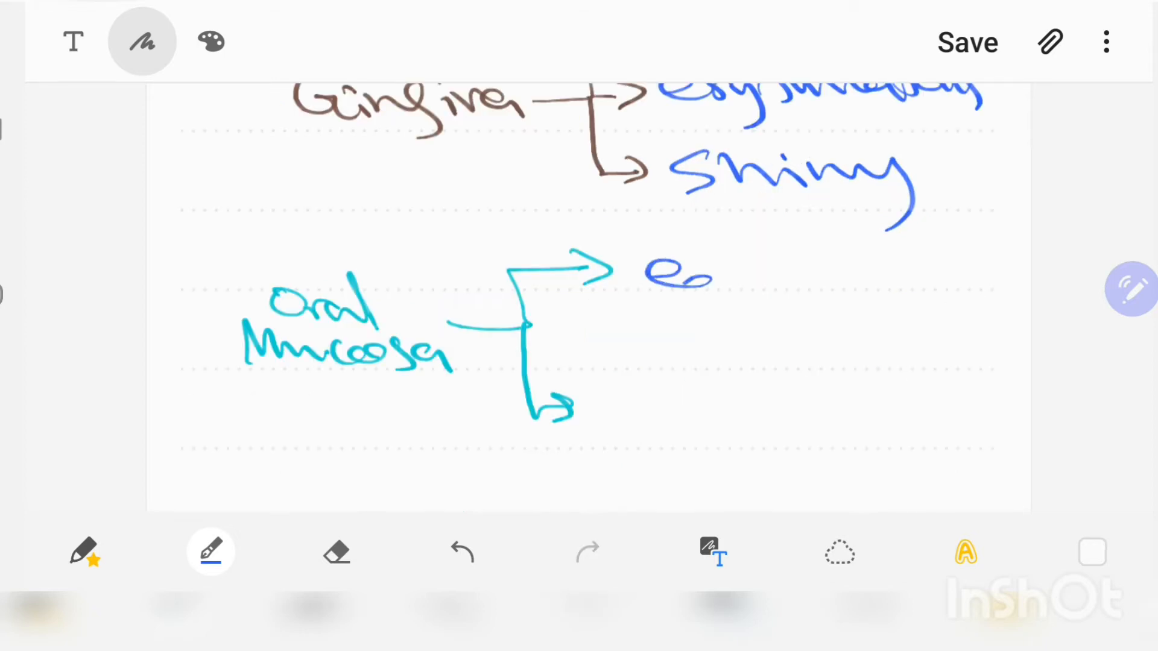
{"action": "left_click_drag", "start_coordinate": [650, 280], "coordinate": [923, 273]}
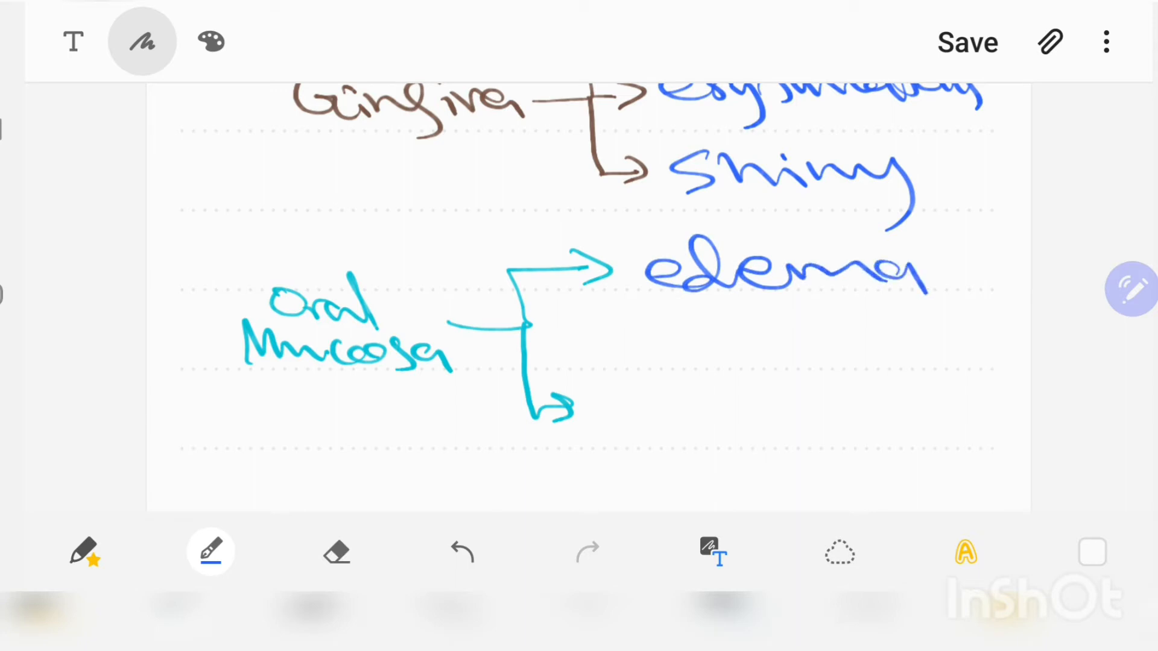
{"action": "left_click_drag", "start_coordinate": [650, 395], "coordinate": [639, 418]}
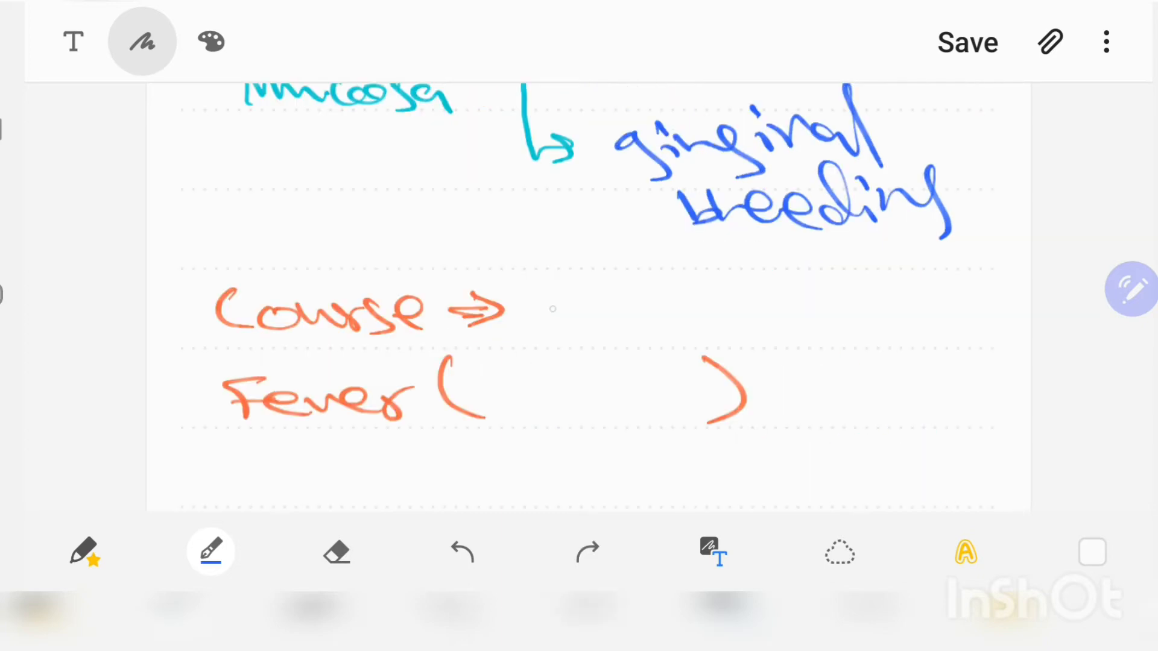
- Handwrite '7-10 days' after 'Course ⇒' in blue
{"action": "left_click_drag", "start_coordinate": [546, 285], "coordinate": [687, 326]}
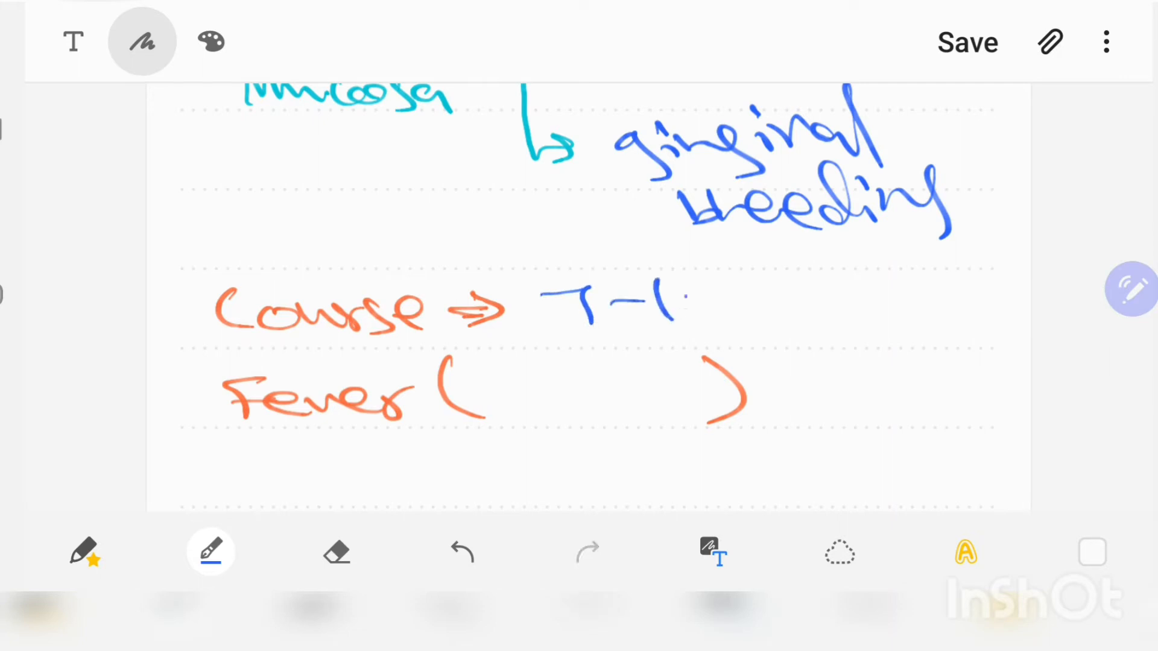
{"action": "left_click_drag", "start_coordinate": [695, 303], "coordinate": [909, 310]}
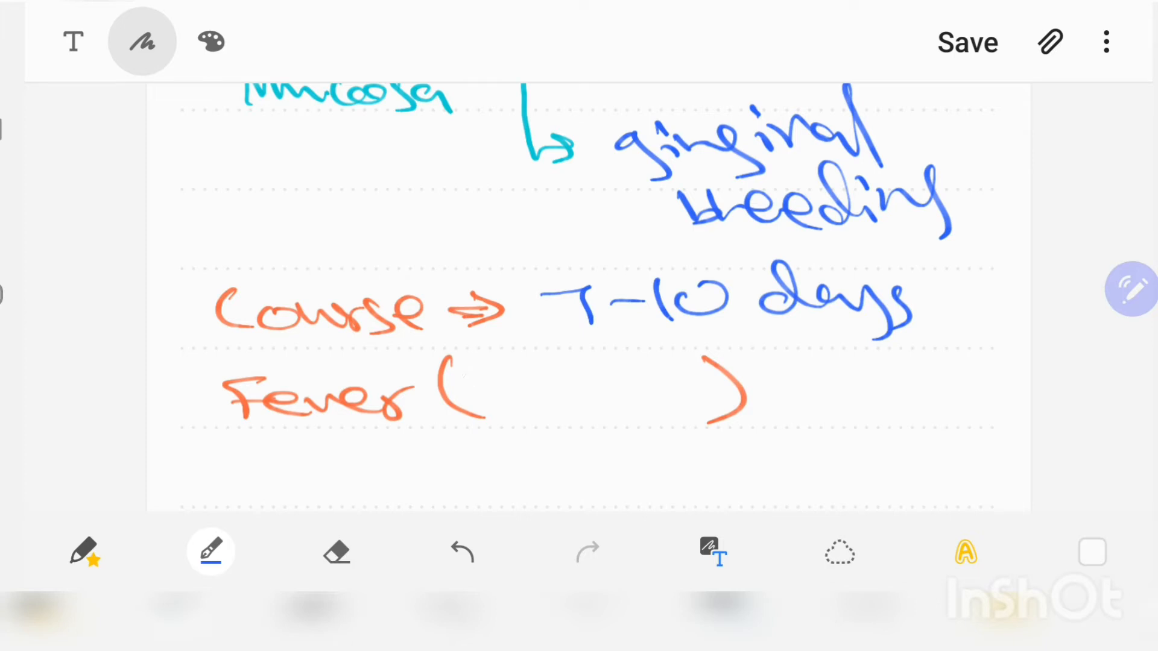
{"action": "left_click_drag", "start_coordinate": [480, 384], "coordinate": [616, 373]}
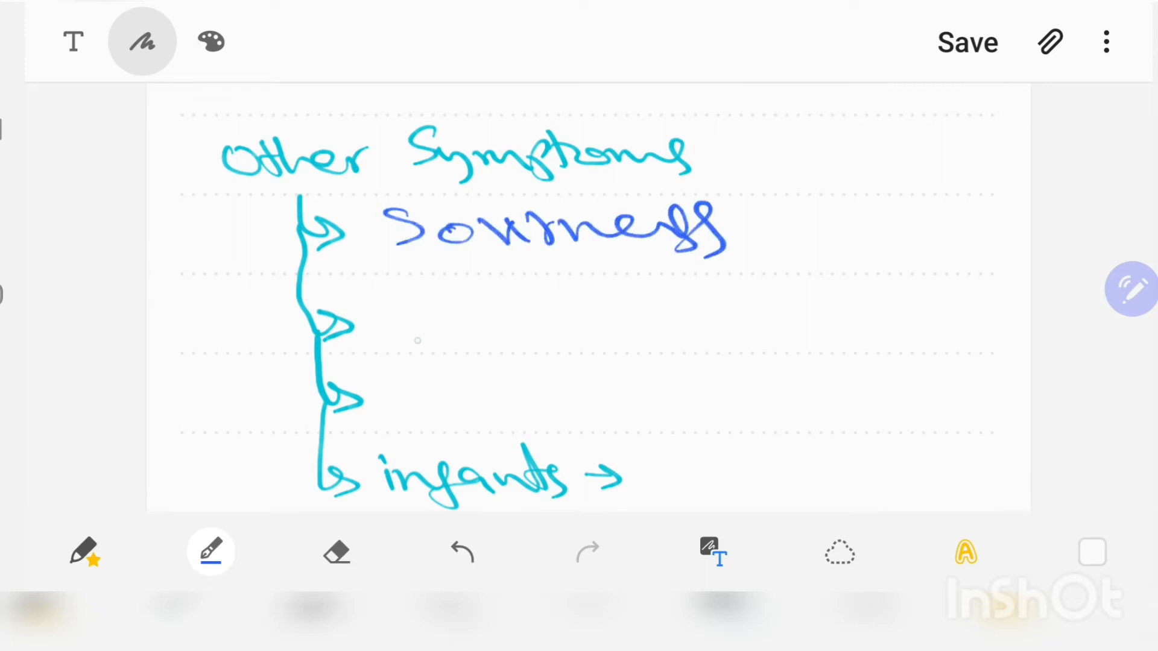
- Write Soreness, ↓ oral hygiene, Pain and ↓ food for infants under Other Symptoms
{"action": "left_click_drag", "start_coordinate": [414, 295], "coordinate": [428, 340]}
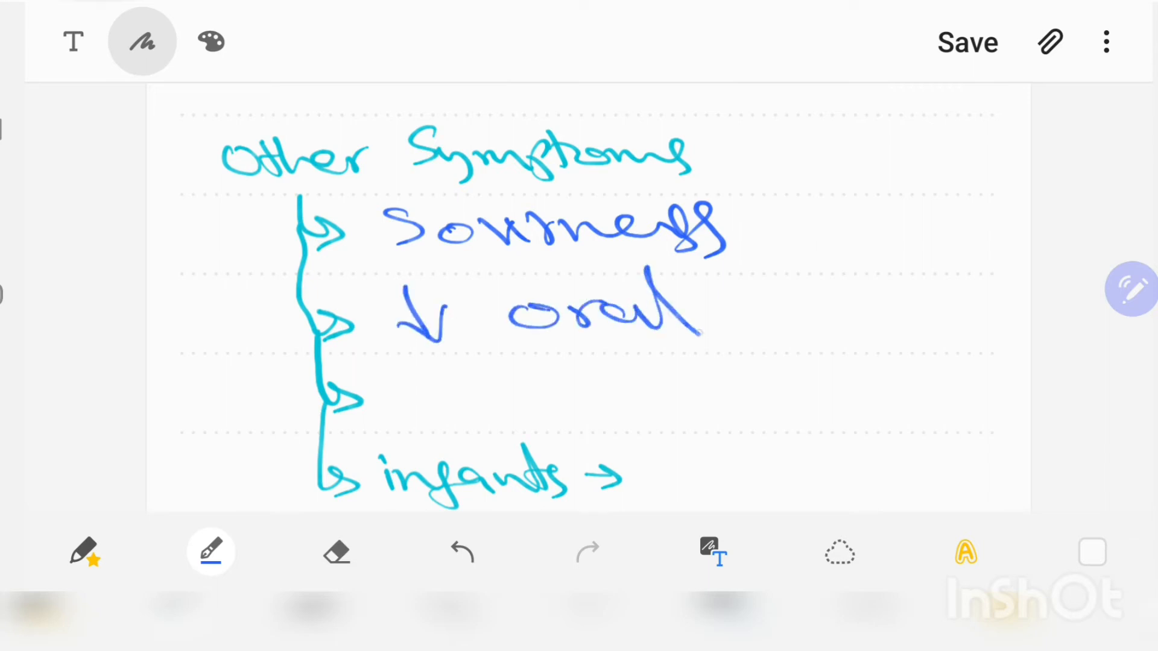
{"action": "left_click_drag", "start_coordinate": [738, 302], "coordinate": [953, 318]}
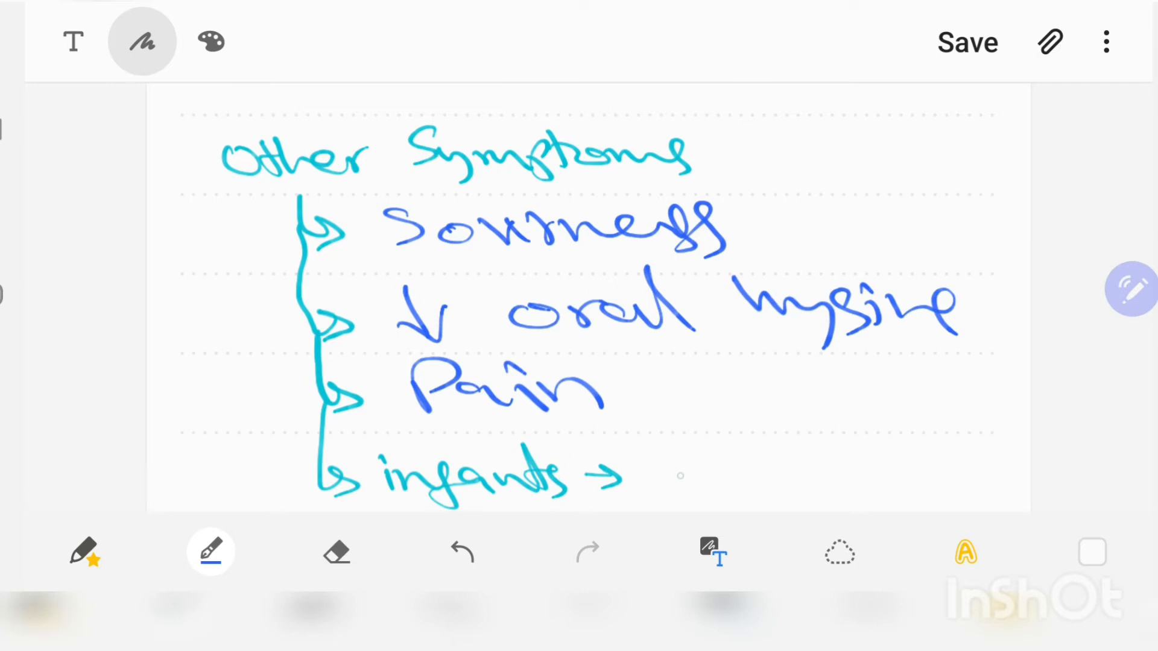
{"action": "left_click_drag", "start_coordinate": [658, 443], "coordinate": [672, 491]}
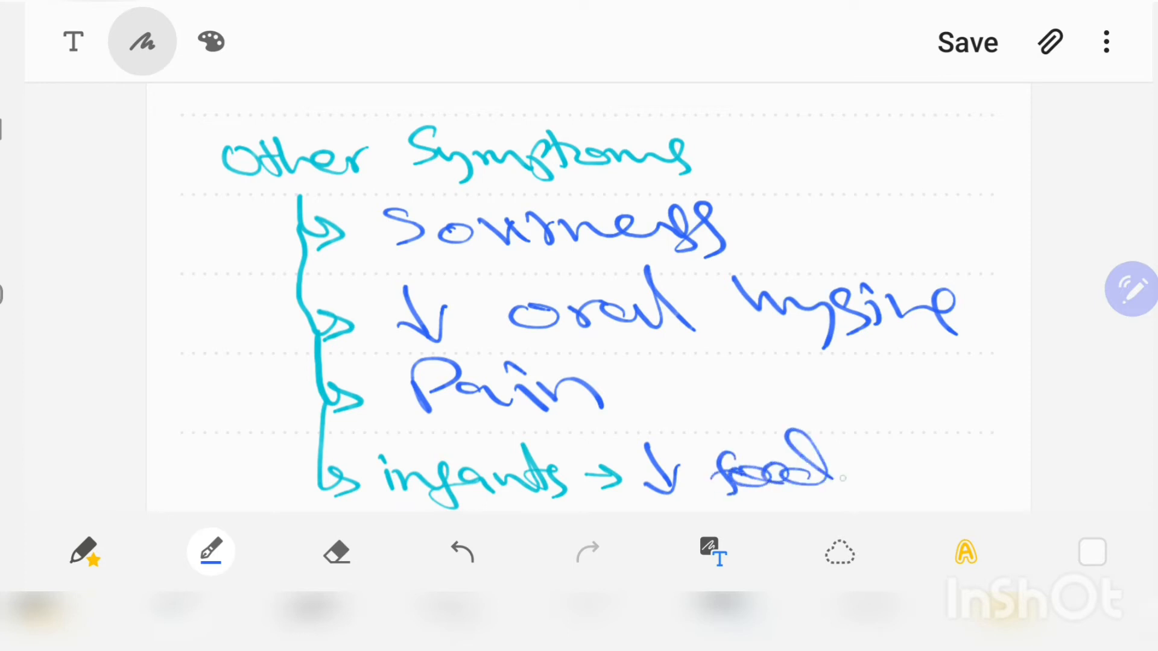
{"action": "left_click_drag", "start_coordinate": [856, 473], "coordinate": [937, 458]}
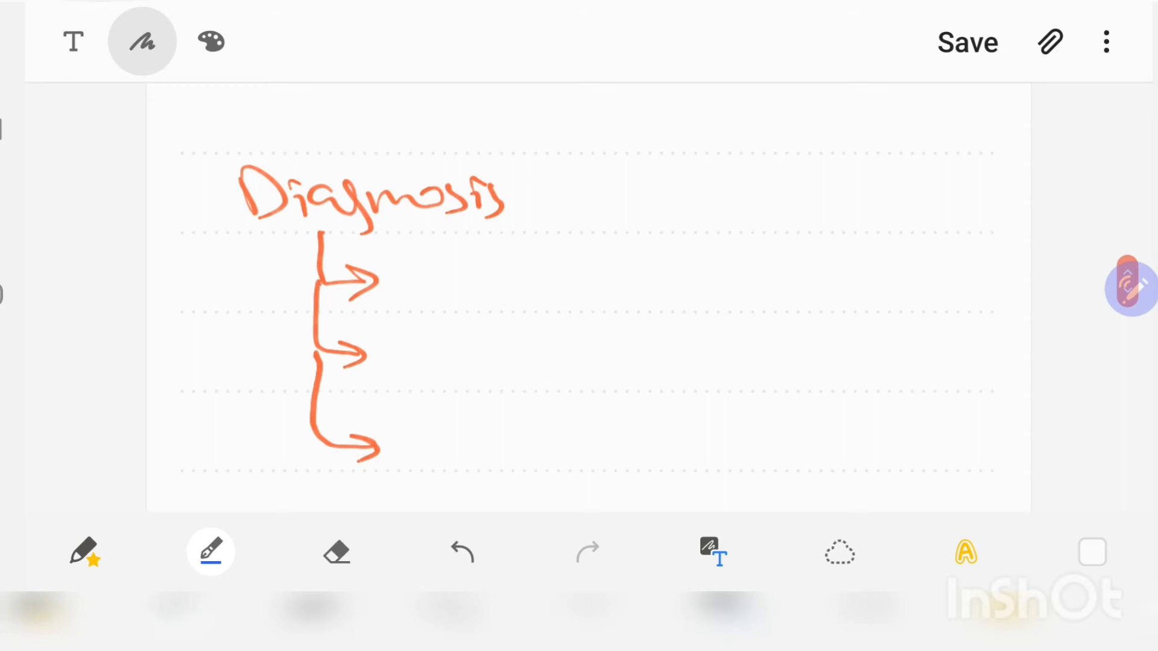
- Write History and Clinical finding beside the Diagnosis arrows in blue
{"action": "left_click_drag", "start_coordinate": [421, 261], "coordinate": [432, 295]}
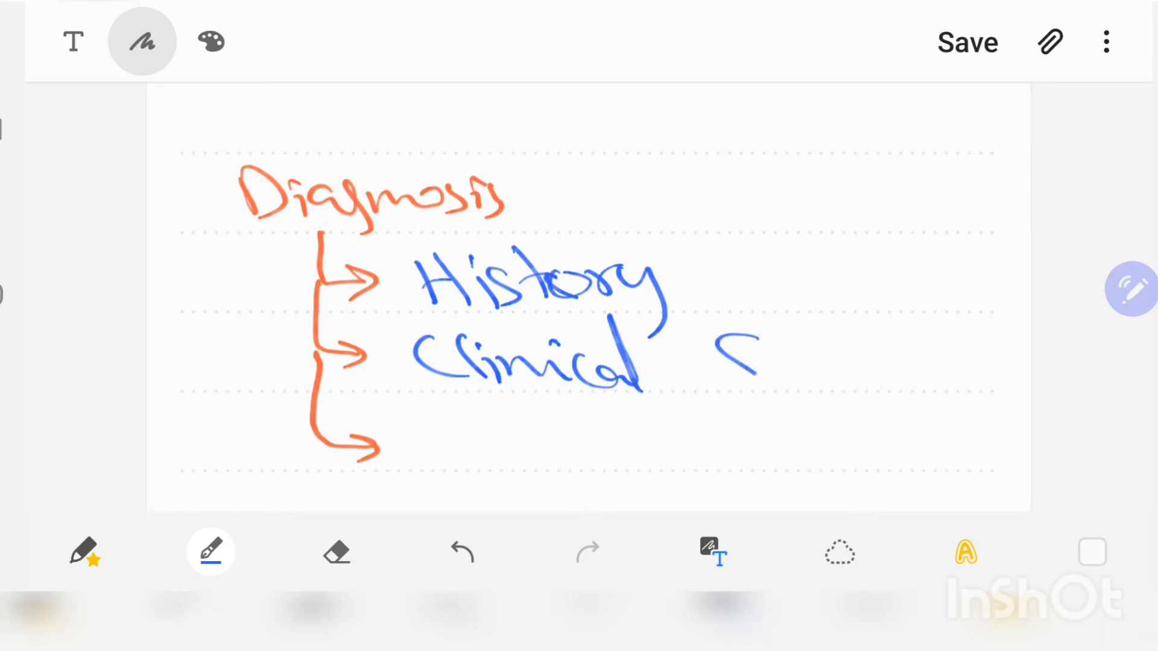
{"action": "left_click_drag", "start_coordinate": [723, 362], "coordinate": [931, 369]}
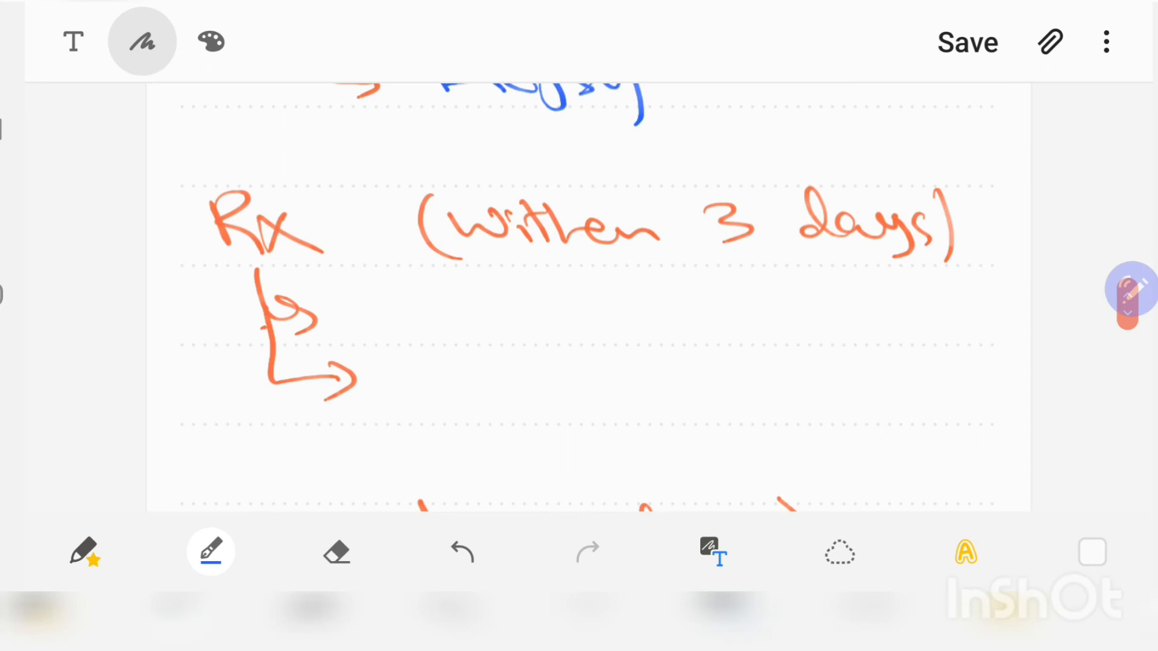
- List lysine compounds, Acyclovir and Topical antiviral drugs under Rx (within 3 days)
{"action": "left_click_drag", "start_coordinate": [355, 280], "coordinate": [428, 340]}
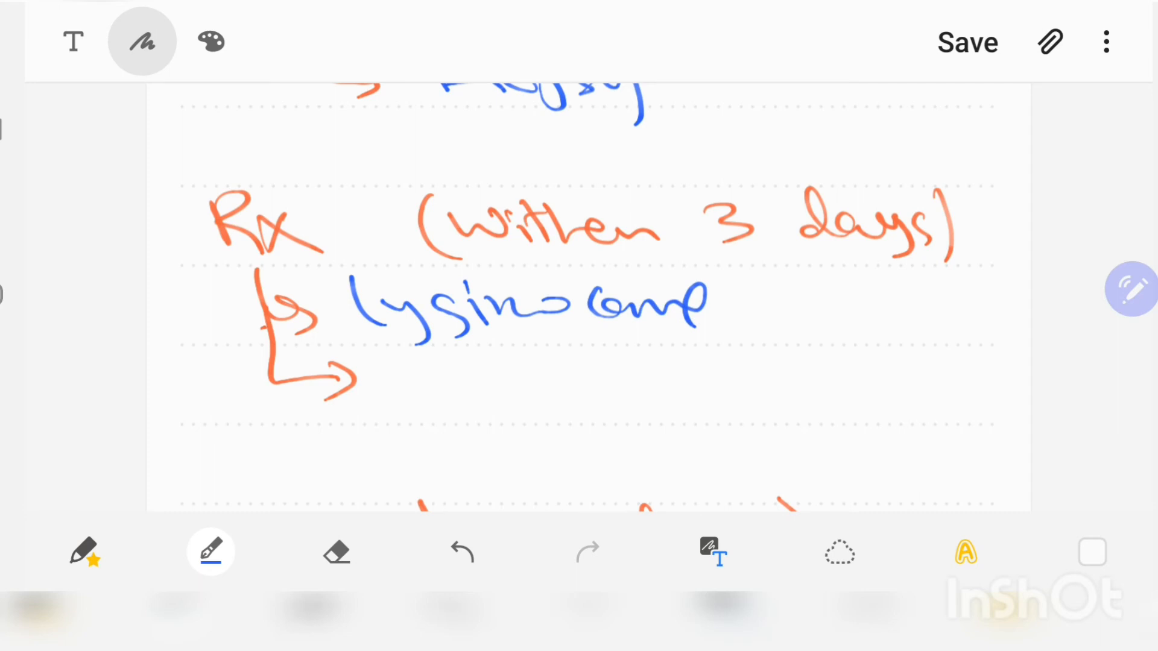
{"action": "left_click_drag", "start_coordinate": [392, 369], "coordinate": [488, 392]}
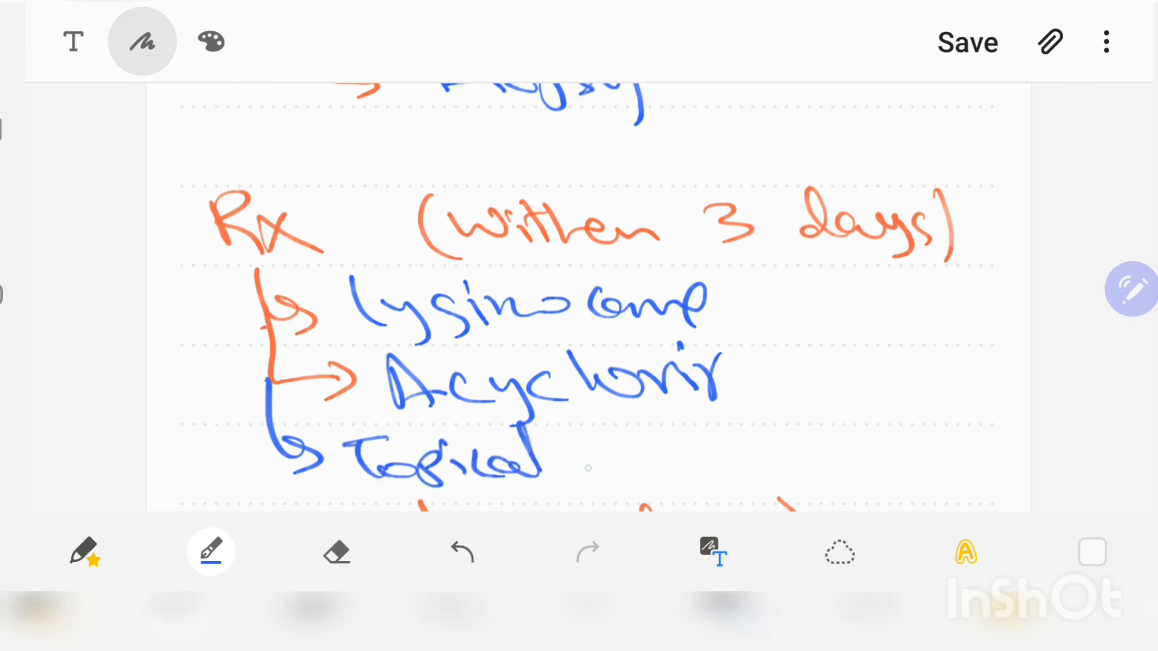
{"action": "left_click_drag", "start_coordinate": [569, 458], "coordinate": [702, 458]}
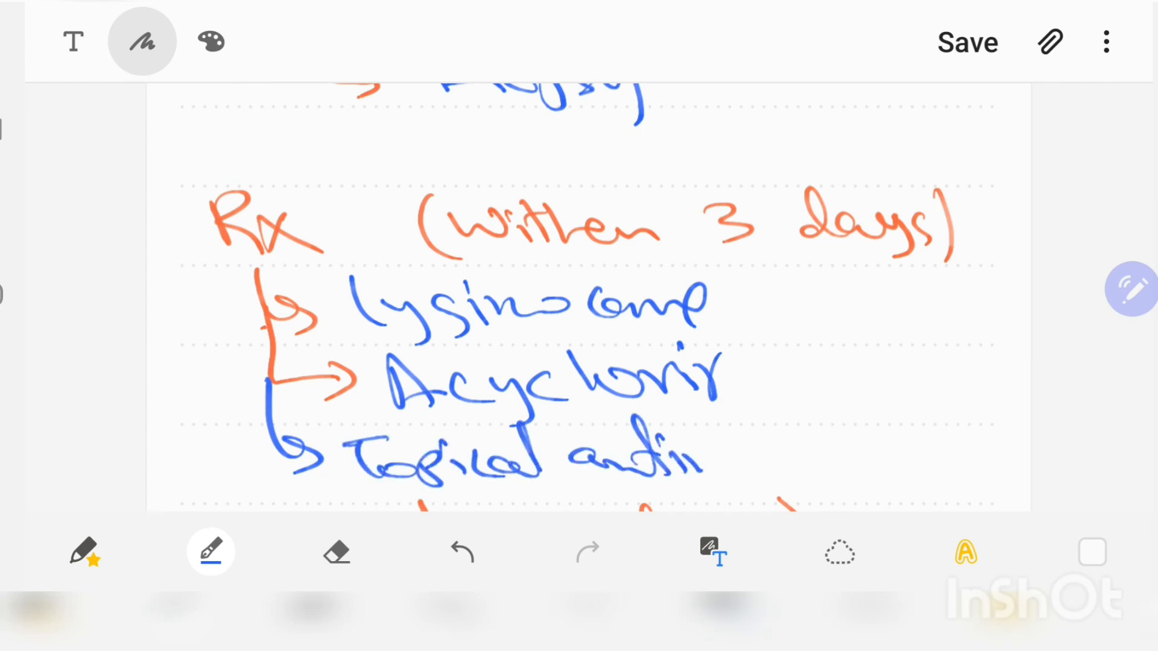
{"action": "left_click_drag", "start_coordinate": [709, 458], "coordinate": [790, 458]}
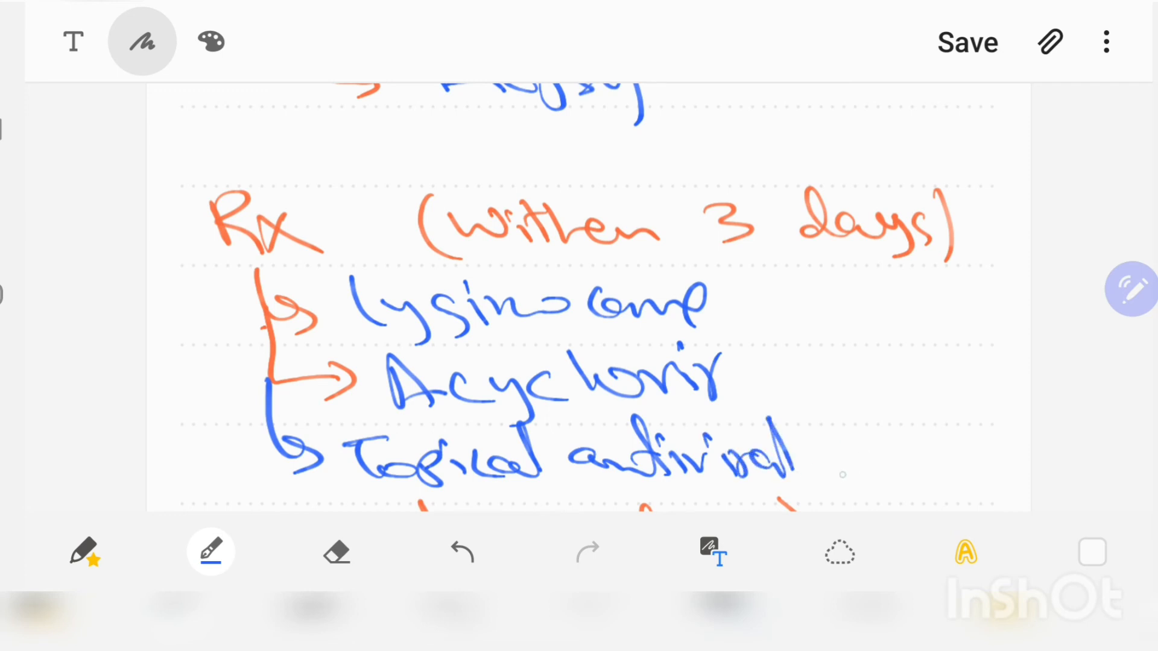
{"action": "left_click_drag", "start_coordinate": [827, 443], "coordinate": [946, 465]}
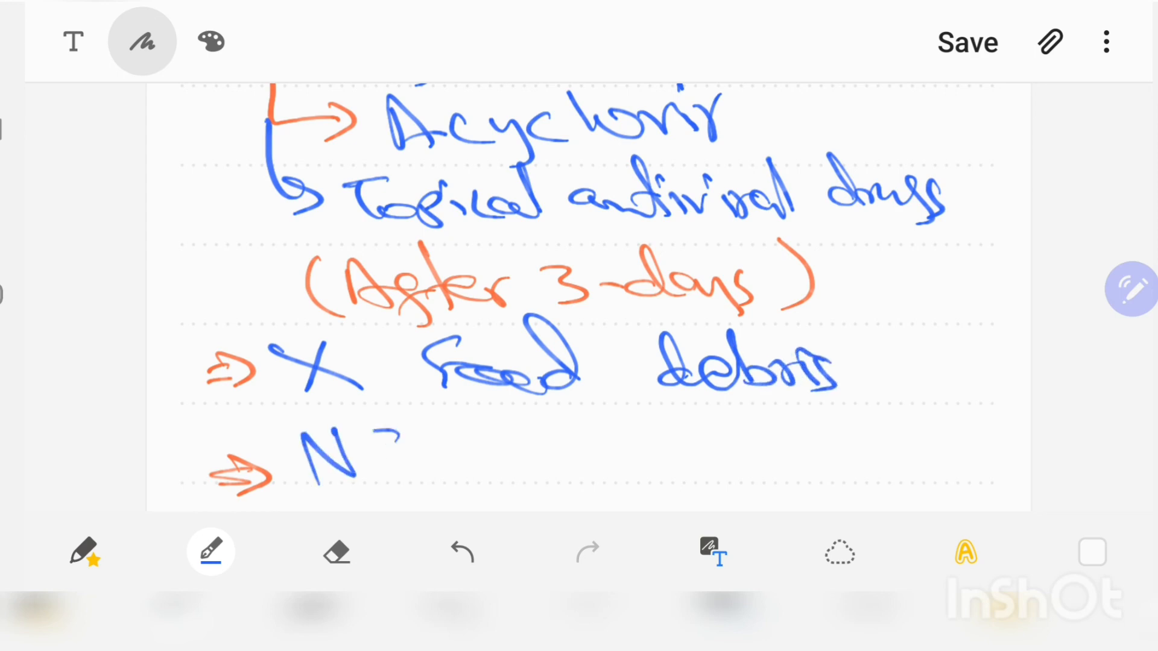
- Write NSAIDS and Periodontal therapy in blue under After 3 days
{"action": "left_click_drag", "start_coordinate": [362, 436], "coordinate": [436, 473]}
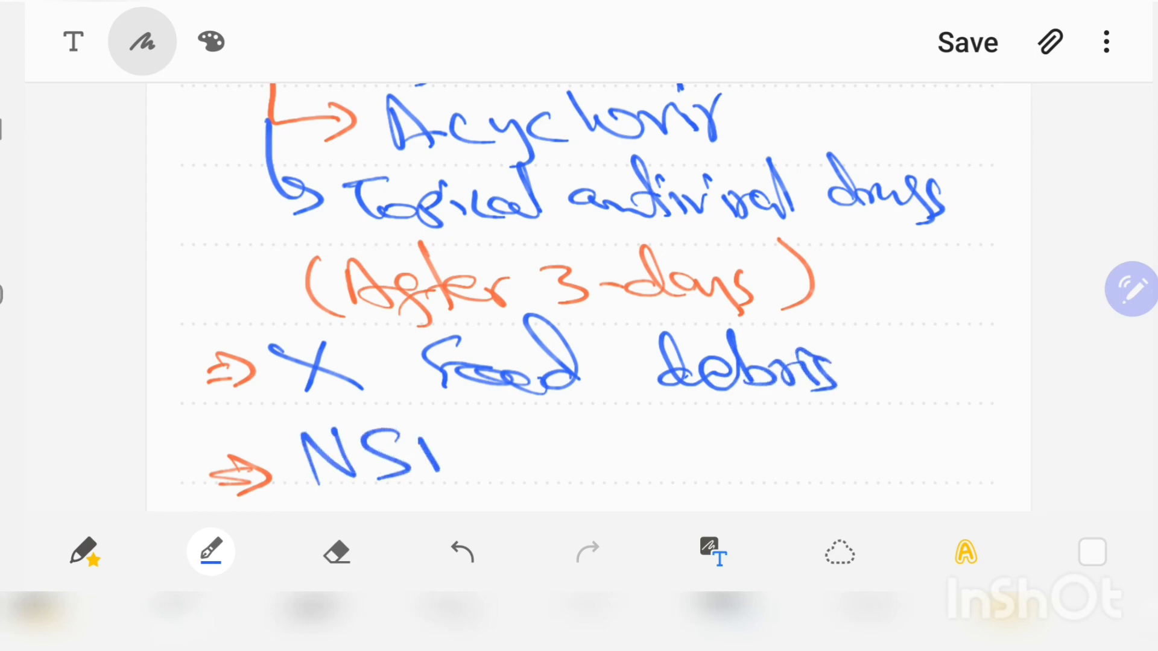
{"action": "left_click_drag", "start_coordinate": [435, 444], "coordinate": [657, 465]}
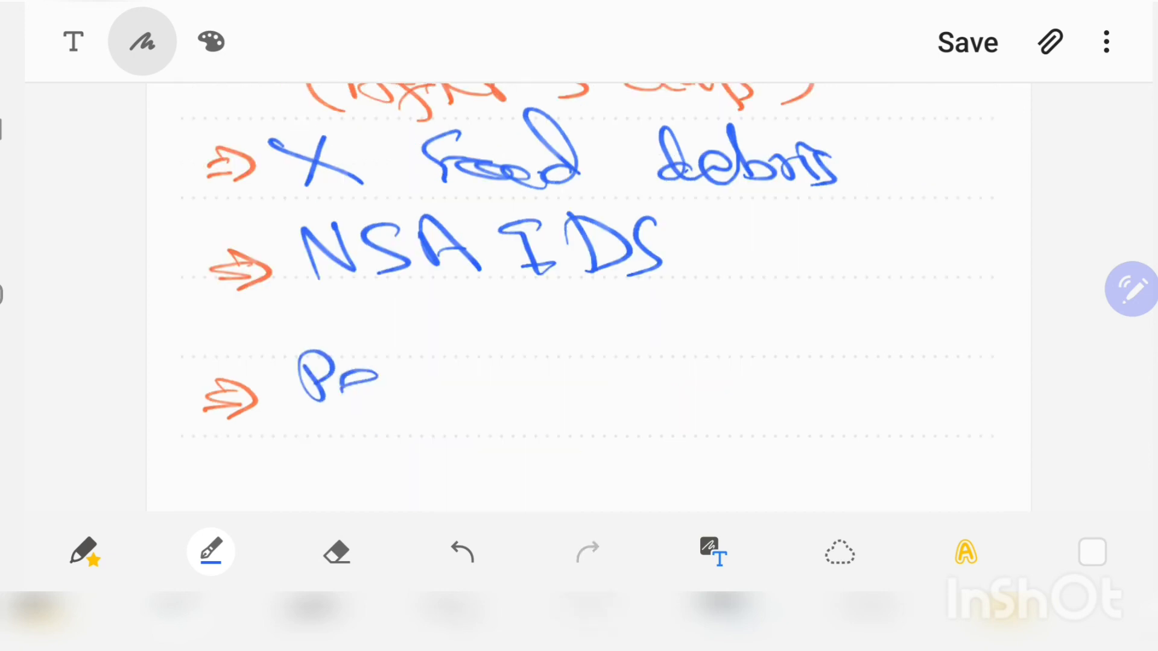
{"action": "left_click_drag", "start_coordinate": [347, 376], "coordinate": [532, 376]}
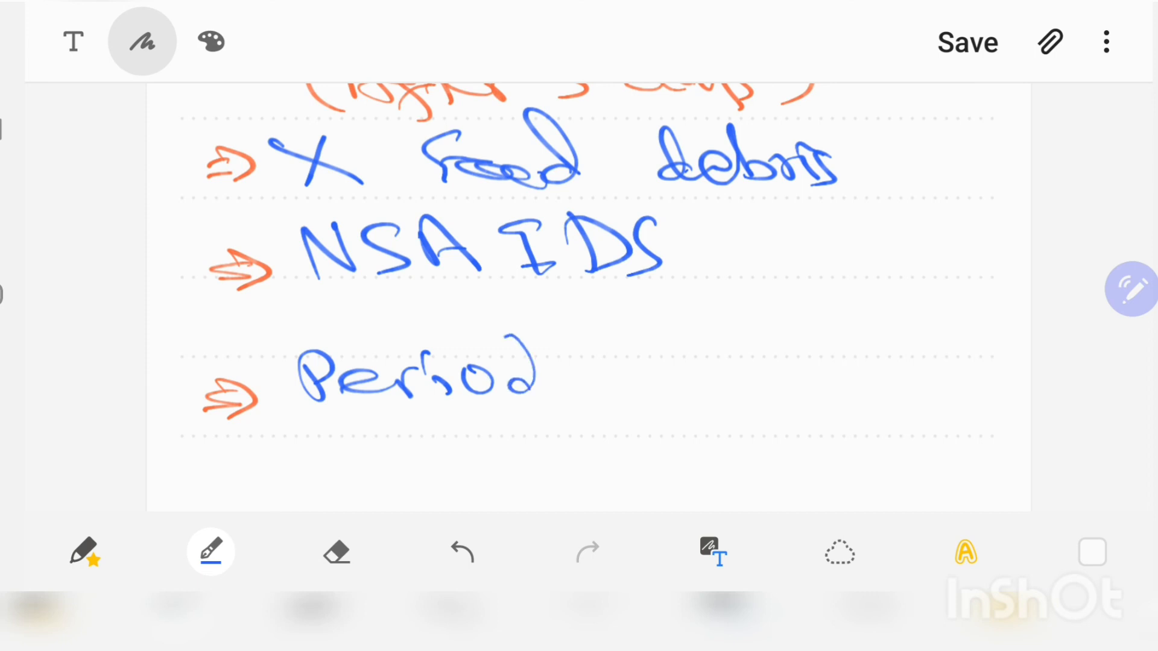
{"action": "left_click_drag", "start_coordinate": [516, 362], "coordinate": [790, 362]}
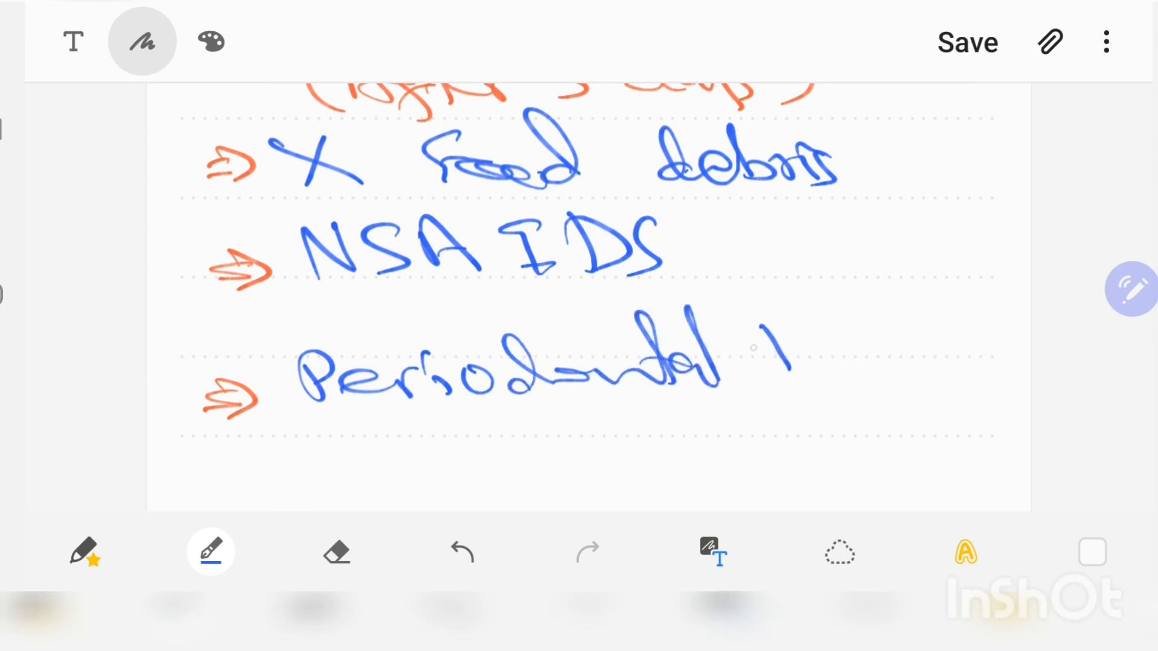
{"action": "left_click_drag", "start_coordinate": [767, 362], "coordinate": [960, 369]}
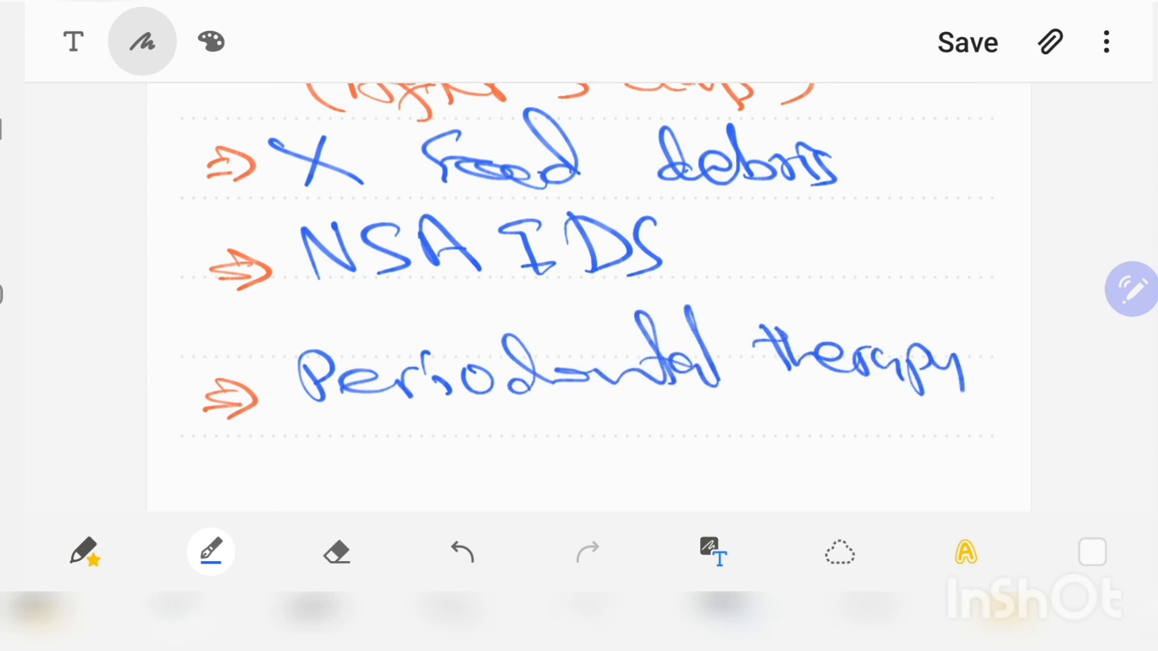
{"action": "left_click_drag", "start_coordinate": [953, 370], "coordinate": [960, 411]}
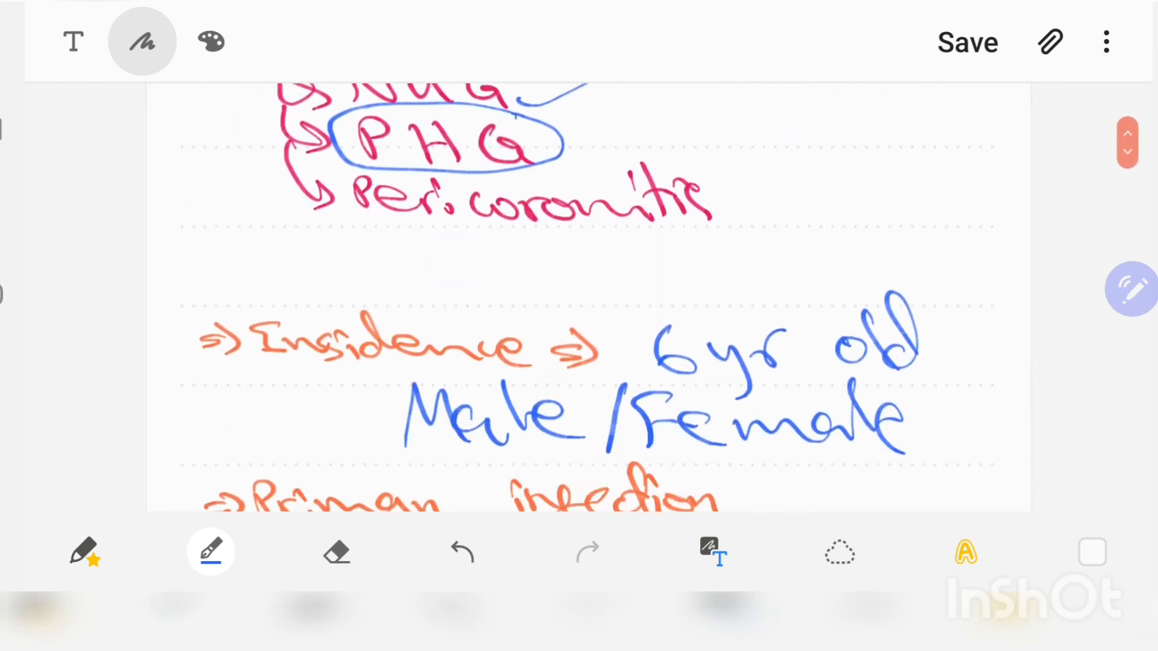
{"action": "scroll", "scroll_direction": "down", "scroll_amount": 3}
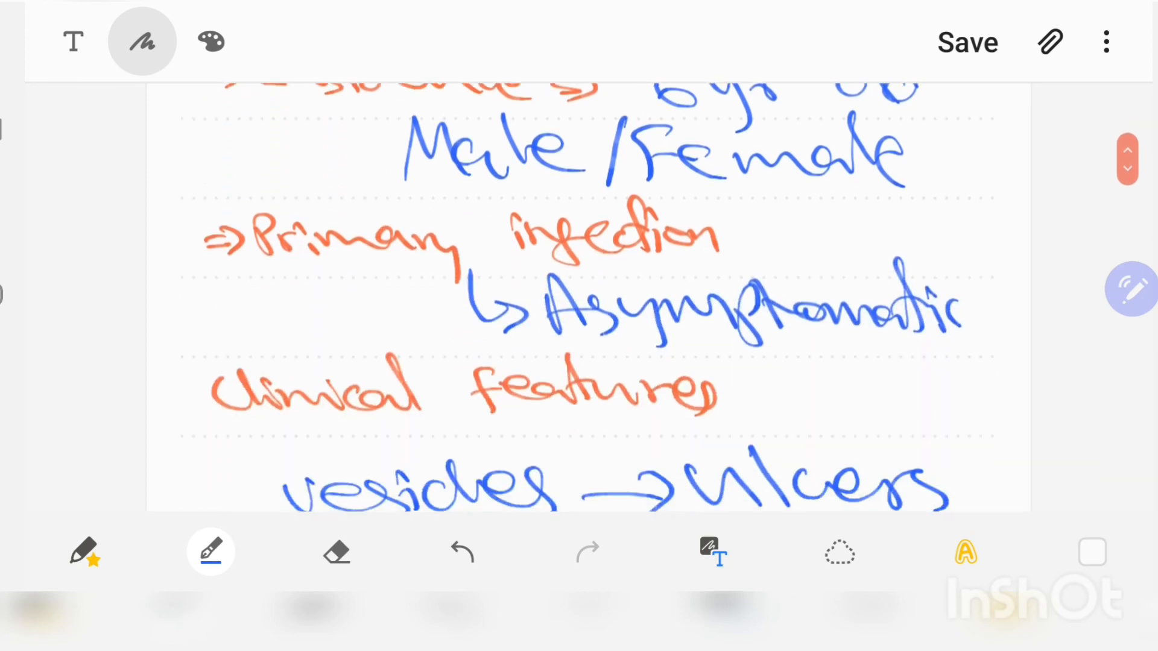
{"action": "scroll", "scroll_direction": "down", "scroll_amount": 3}
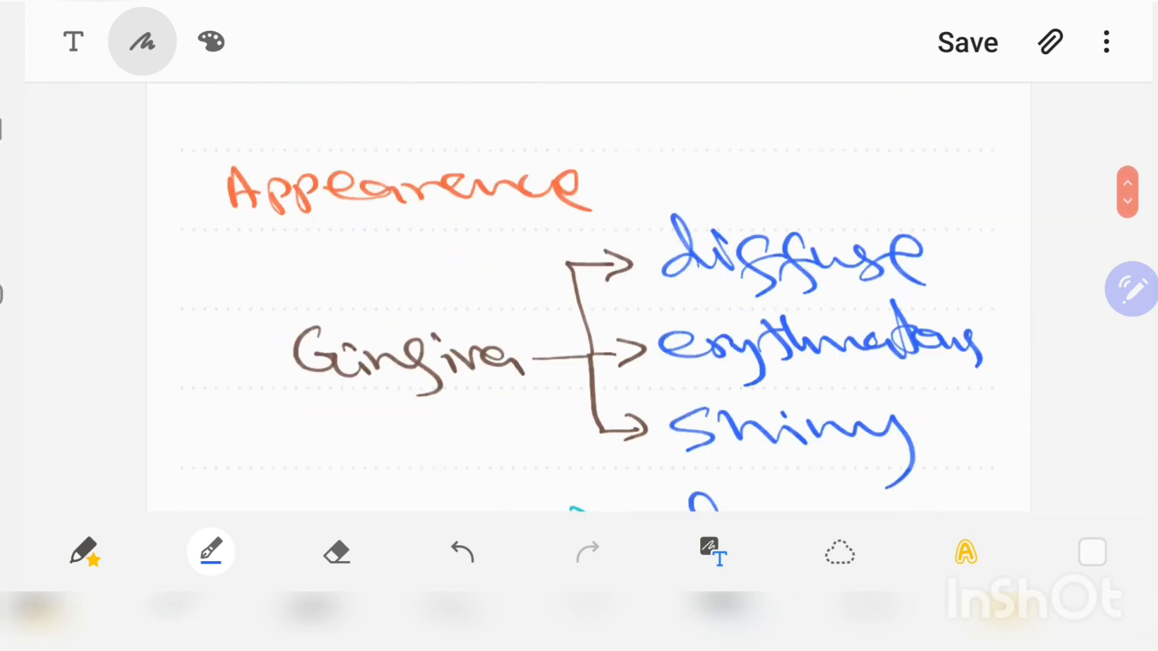
{"action": "scroll", "scroll_direction": "down", "scroll_amount": 3}
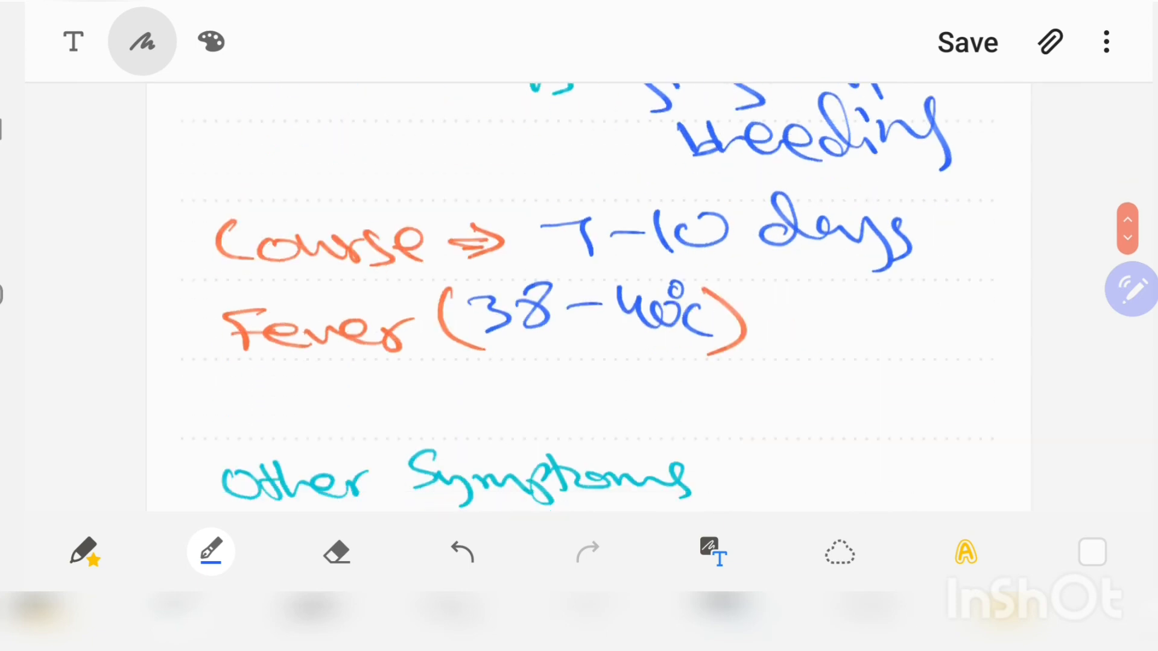
{"action": "scroll", "scroll_direction": "down", "scroll_amount": 3}
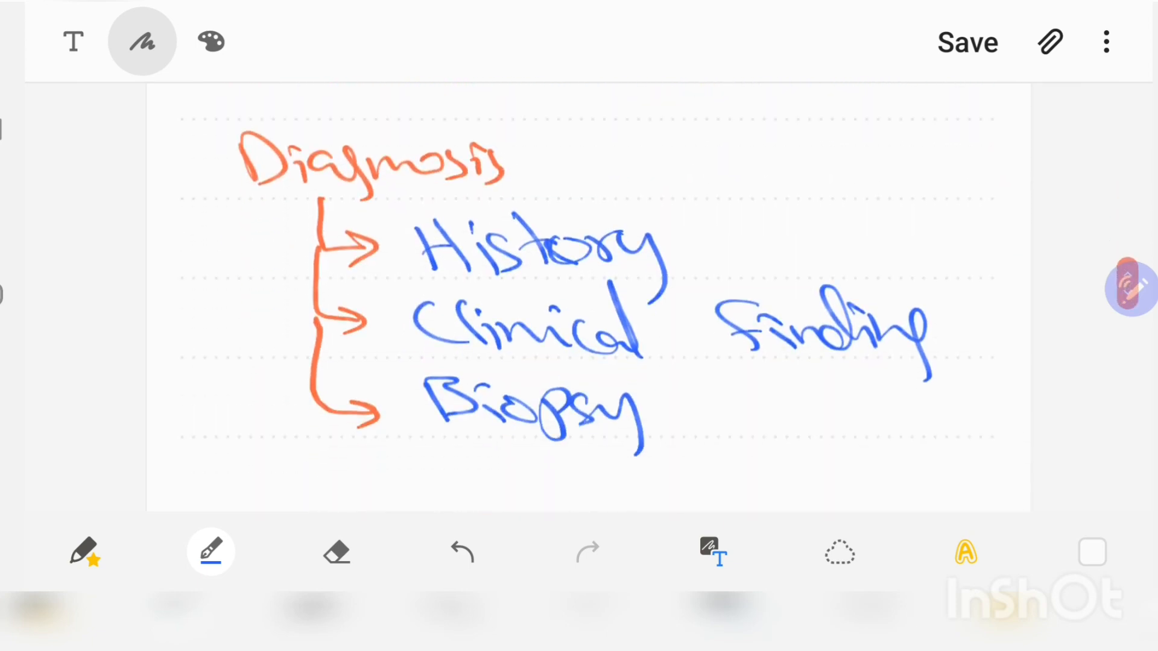
{"action": "scroll", "scroll_direction": "down", "scroll_amount": 3}
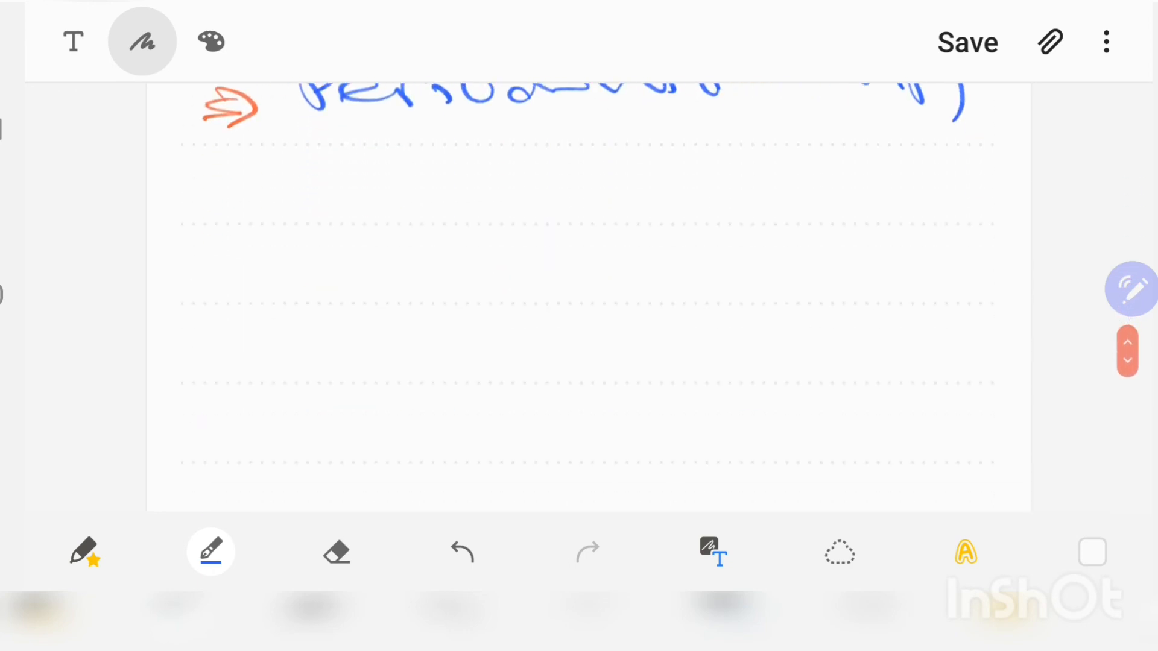
{"action": "scroll", "scroll_direction": "down", "scroll_amount": 3}
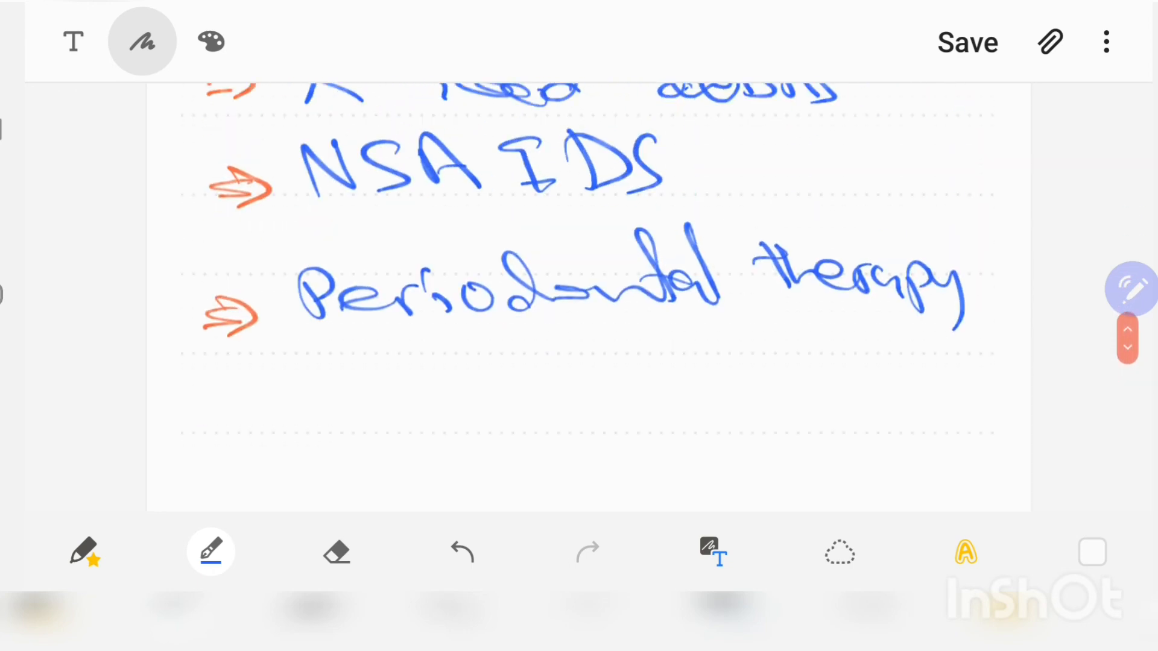